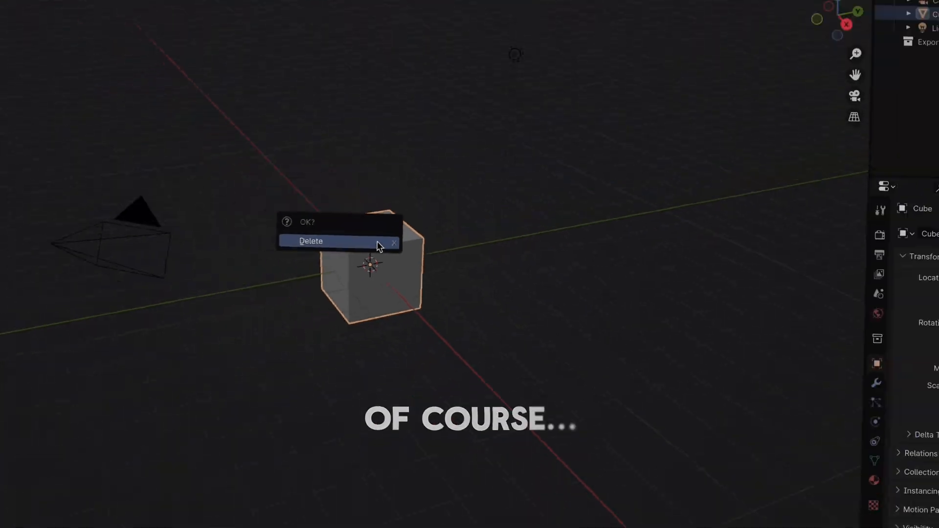
- Delete the default cube, add a UV sphere and a Plain Axes empty moved along Y
left_click(310, 241)
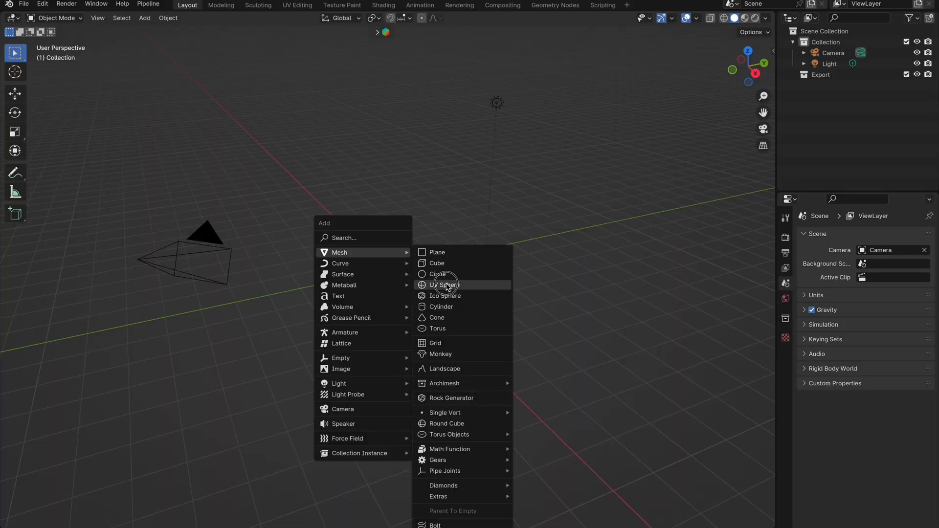
left_click(444, 285)
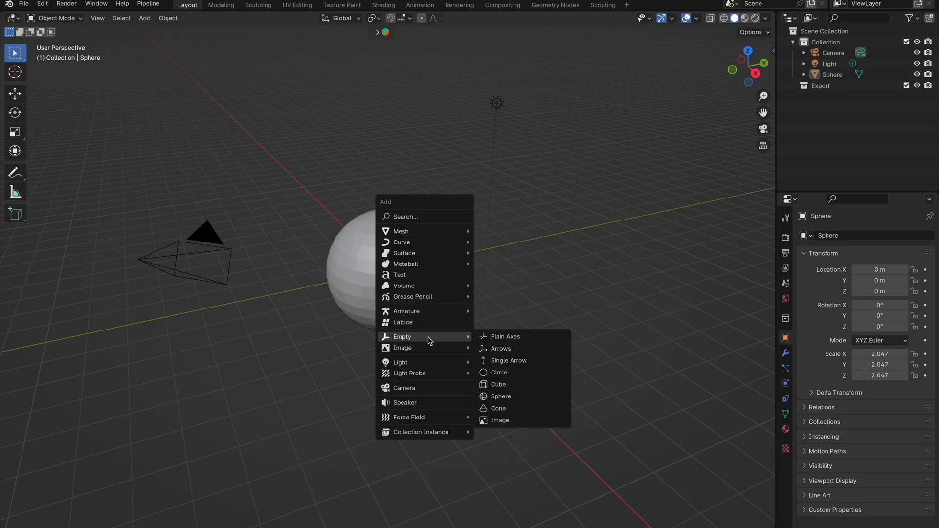
left_click(505, 336)
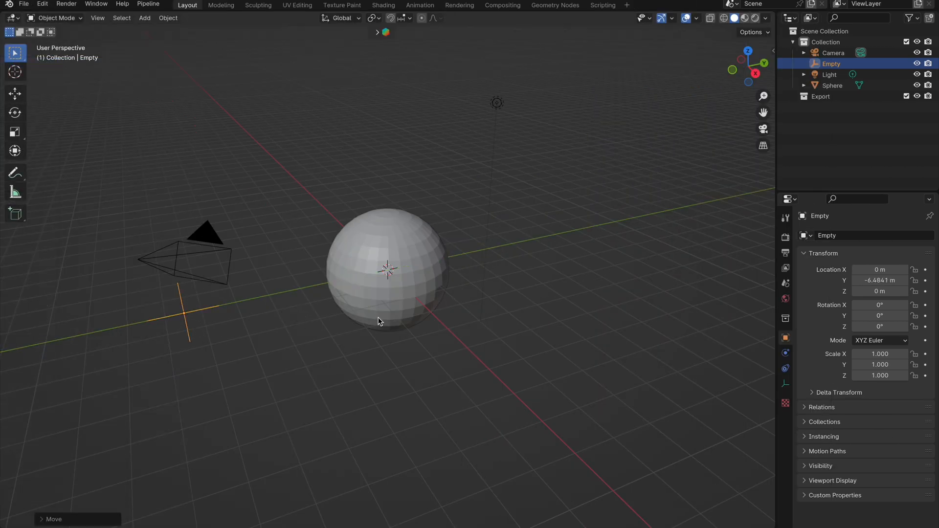
- Create a new vertex group named Group on the sphere's mesh data
key("Tab")
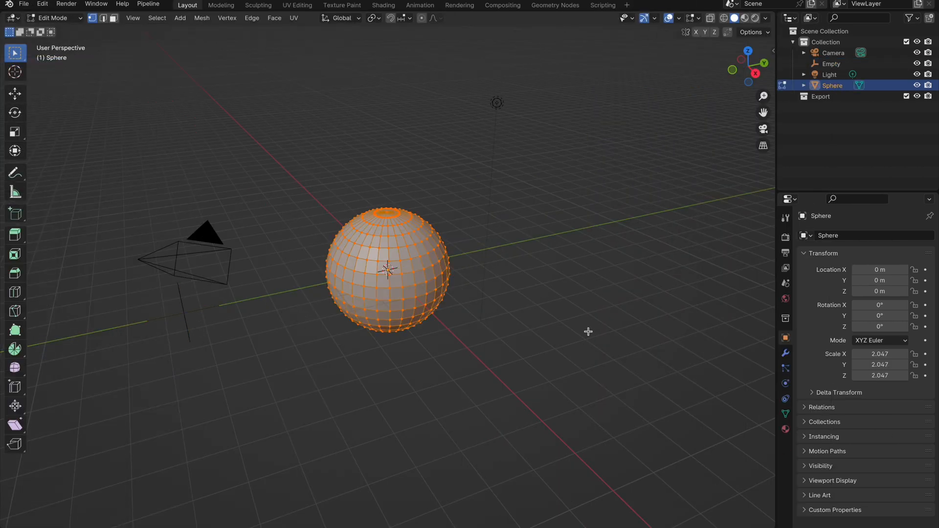
mouse_move(710, 370)
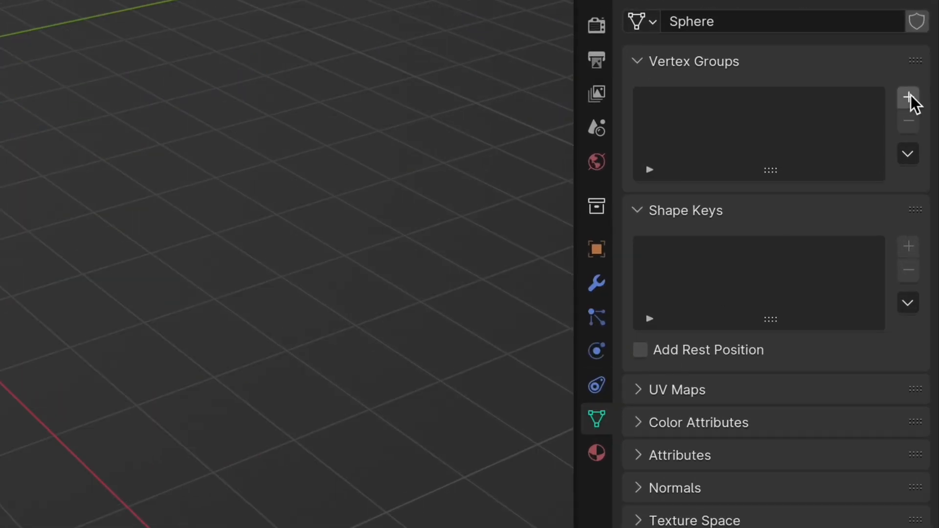
left_click(907, 99)
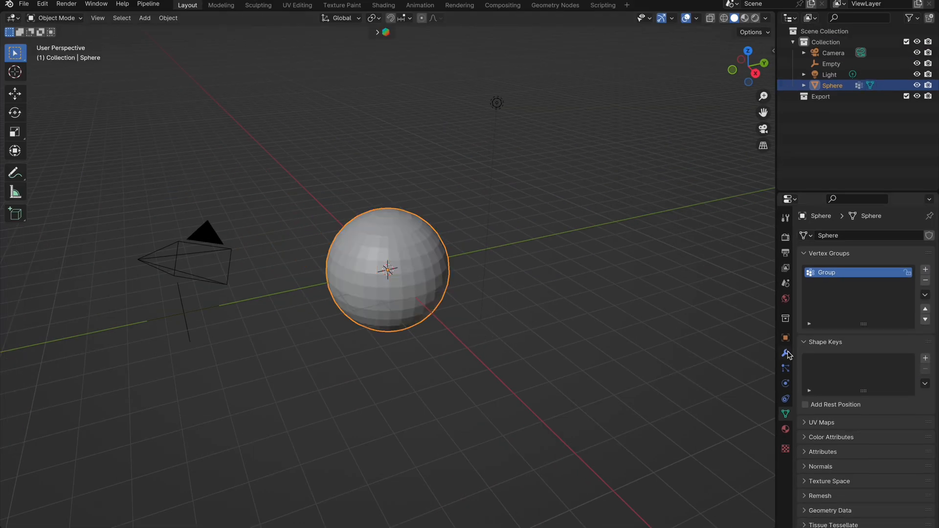
- Add Vertex Weight Proximity on Group targeting the Empty, Geometry mode from faces, Highest 3 m
left_click(823, 236)
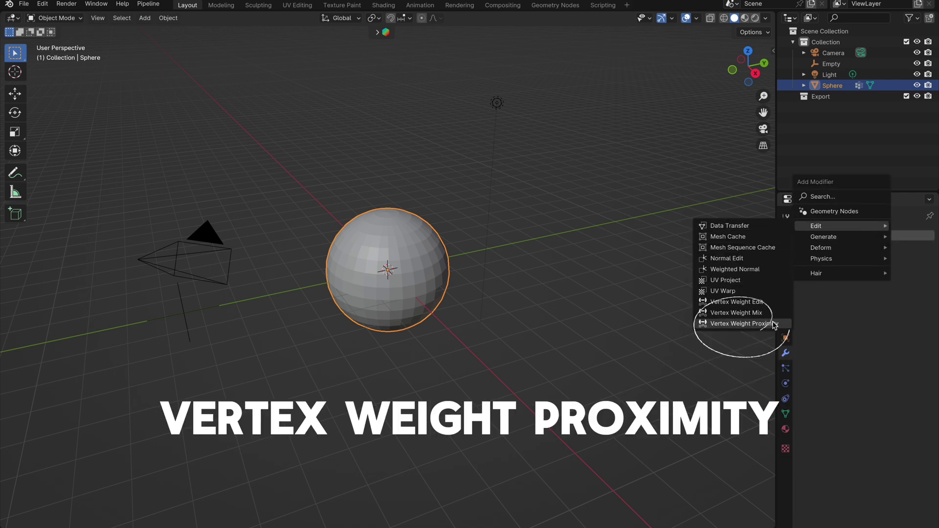
left_click(742, 324)
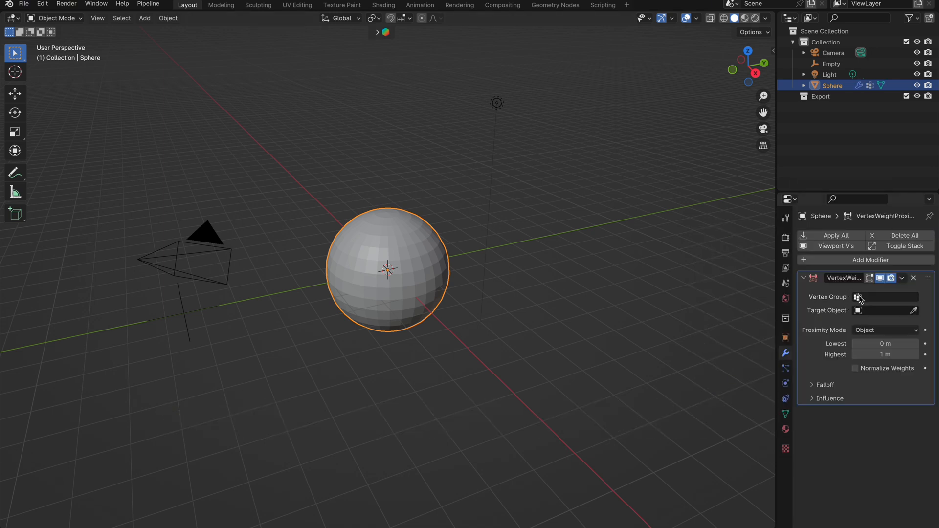
left_click(860, 297)
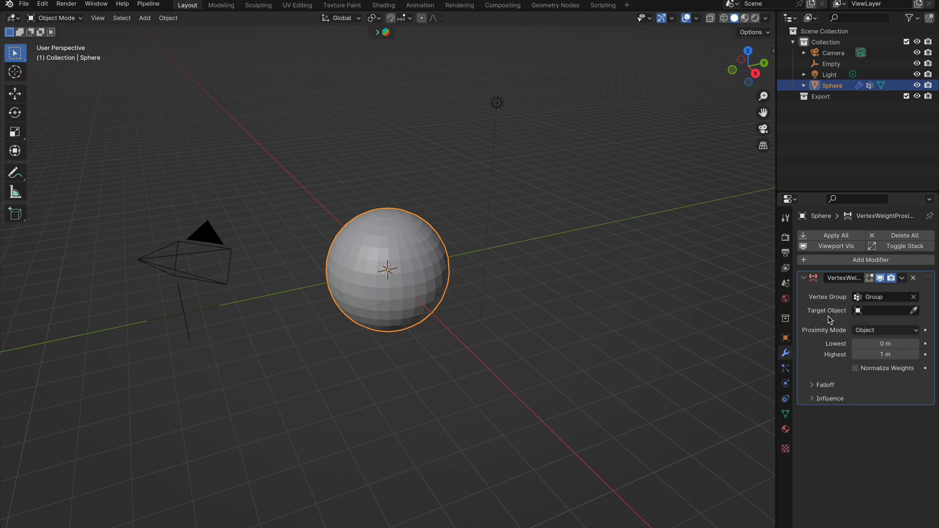
mouse_move(188, 316)
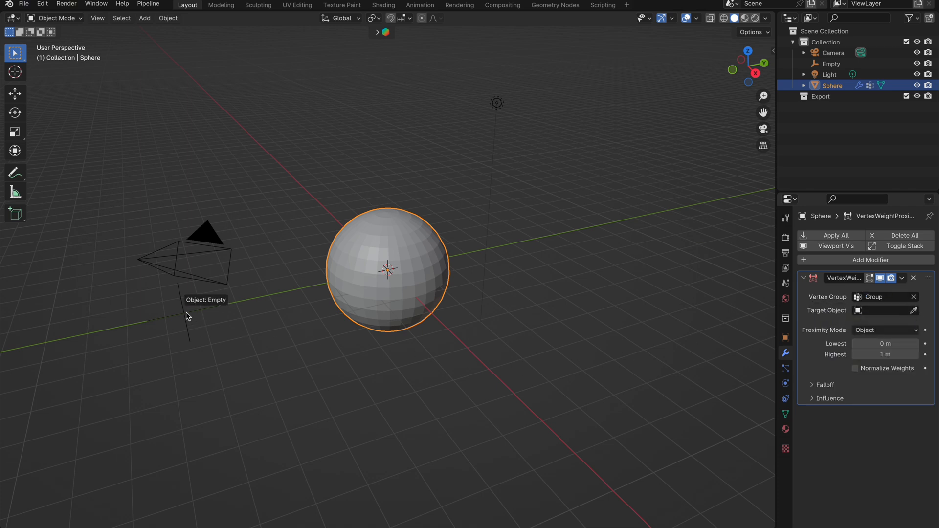
left_click(885, 310)
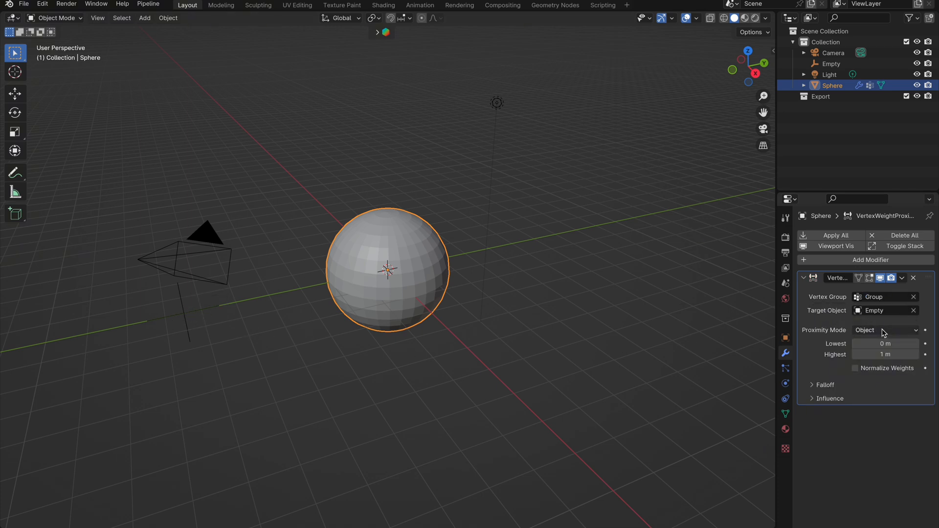
left_click(884, 330)
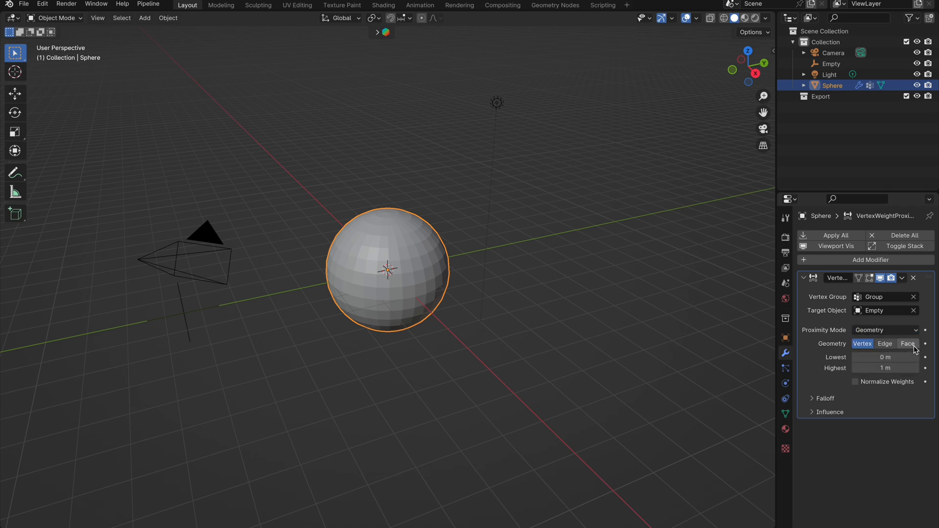
left_click(907, 344)
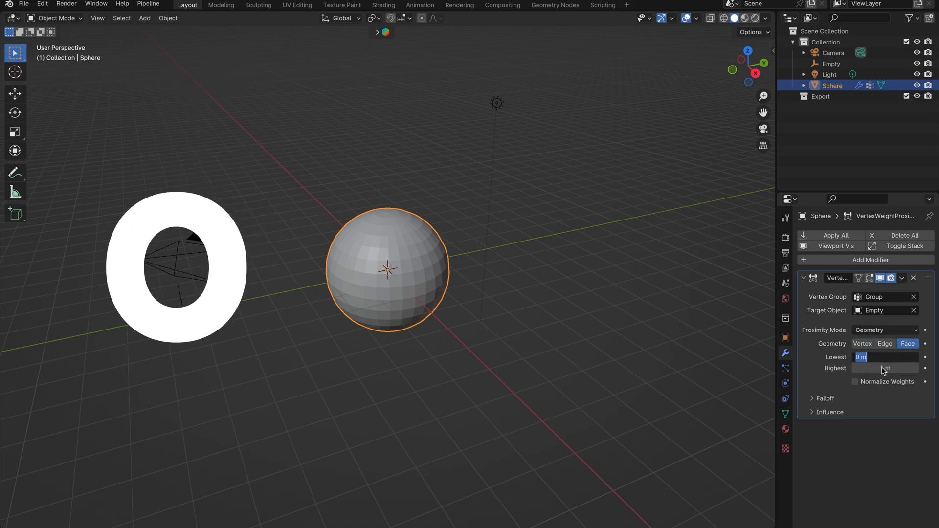
type("3")
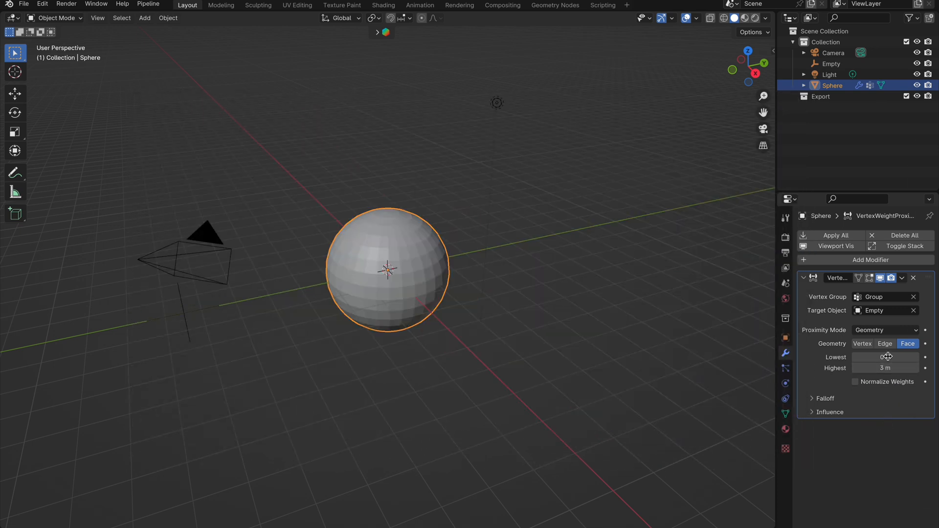
- Add a Displace modifier with a new texture and set that texture's type to Clouds
left_click(864, 260)
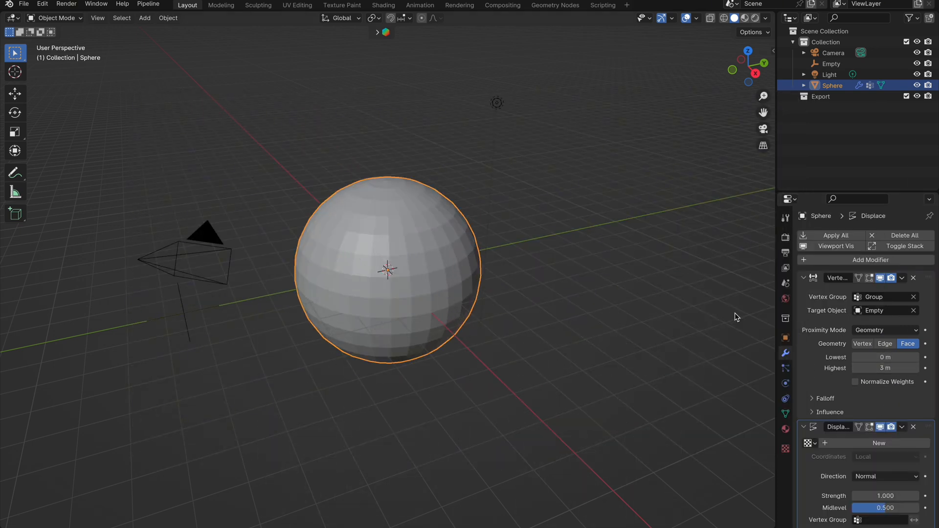
left_click(878, 443)
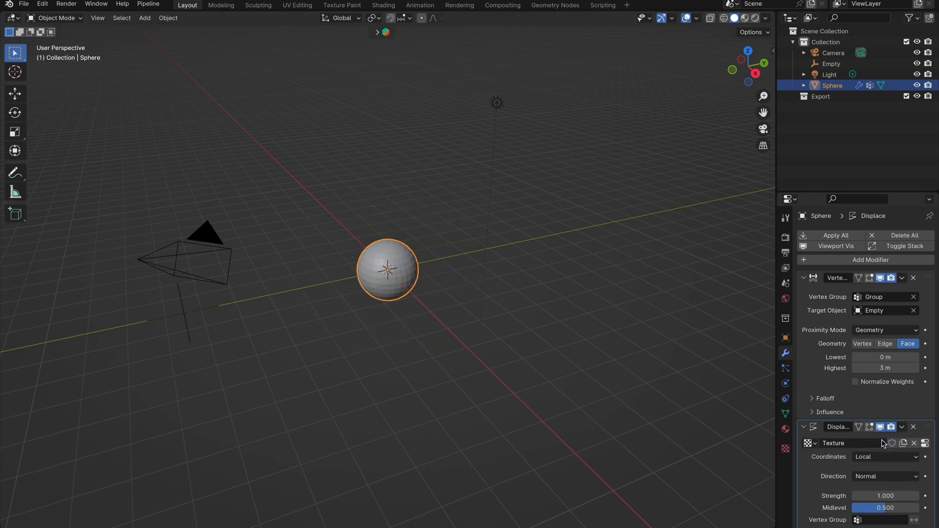
left_click(786, 450)
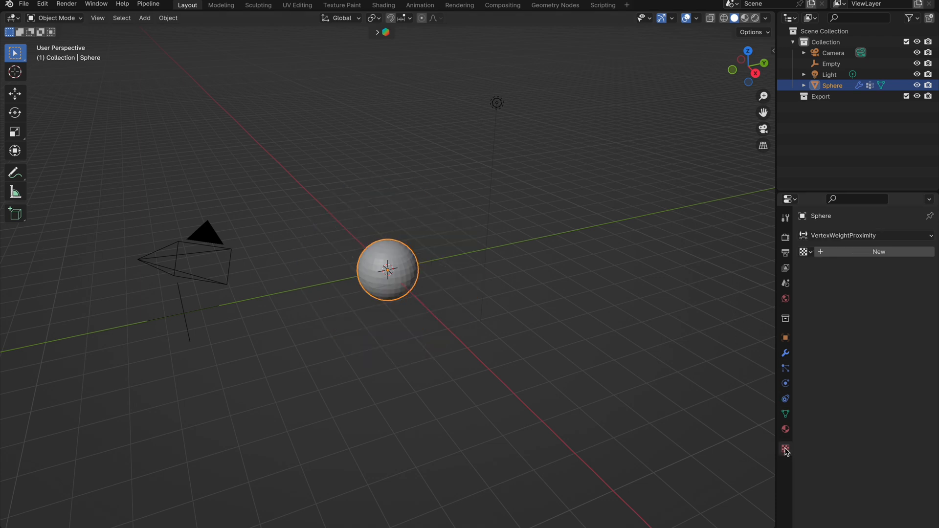
left_click(844, 236)
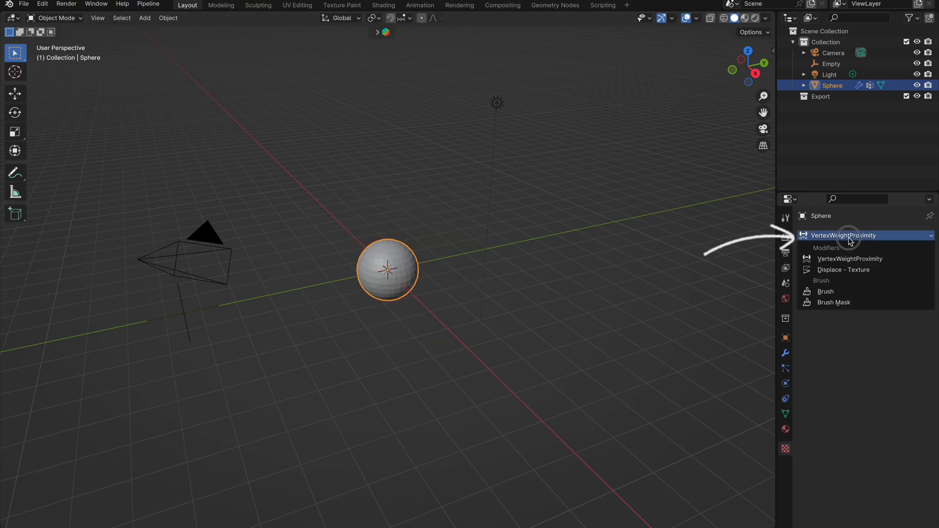
left_click(843, 270)
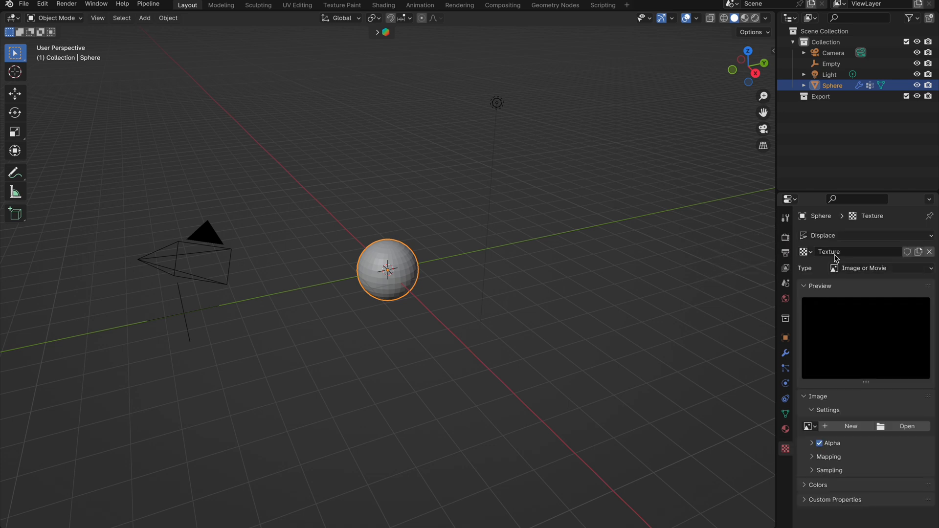
left_click(880, 268)
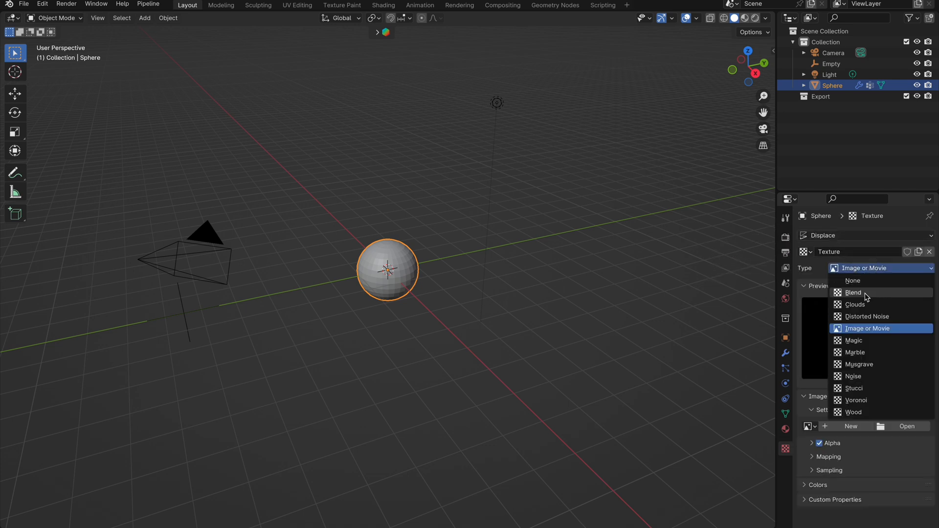
left_click(855, 303)
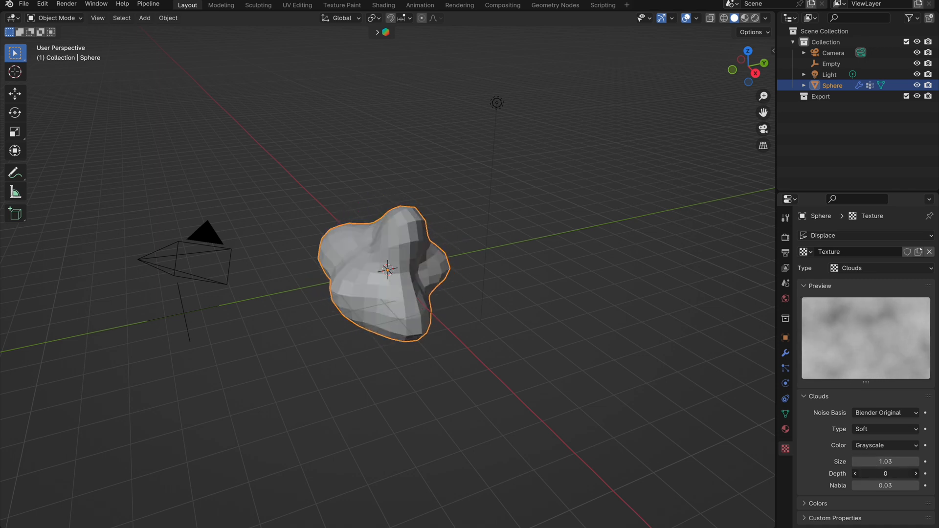
- Set Clouds Depth to 1 and restrict the Displace modifier to the Group vertex group
left_click(915, 474)
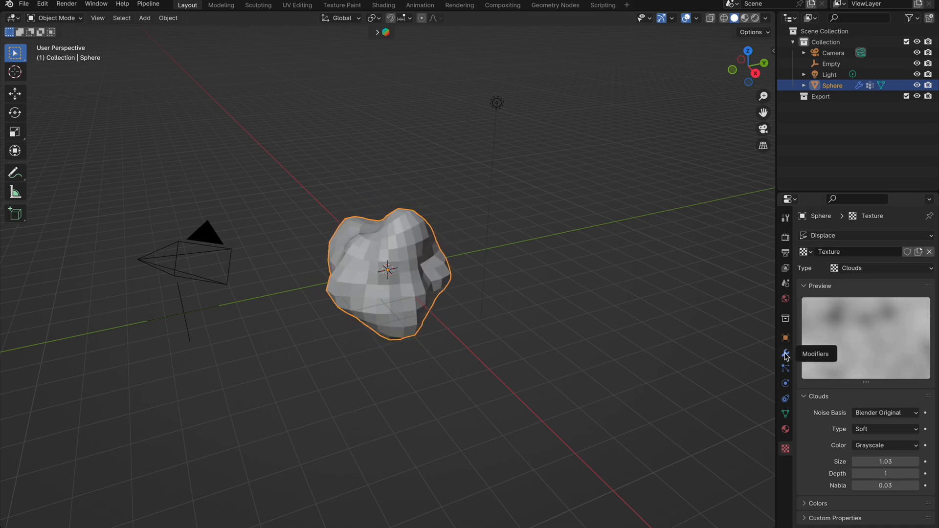
left_click(786, 353)
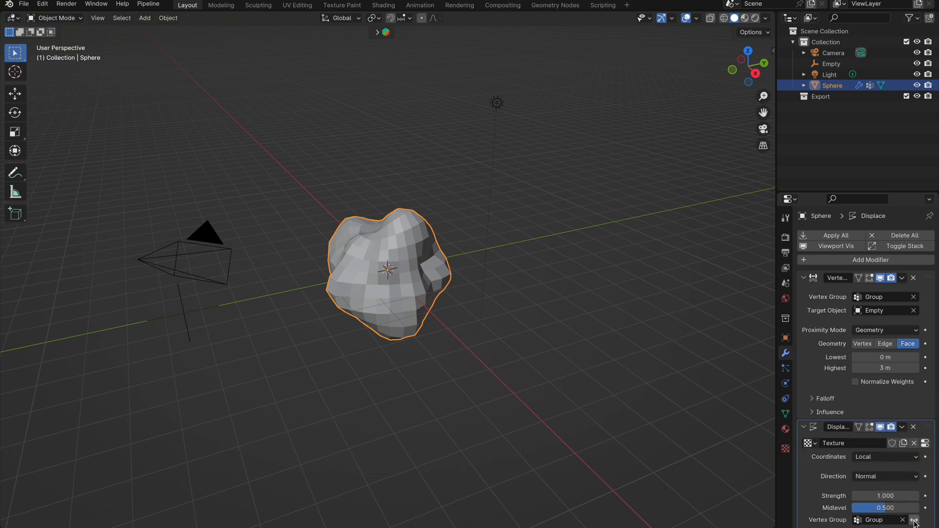
left_click(915, 520)
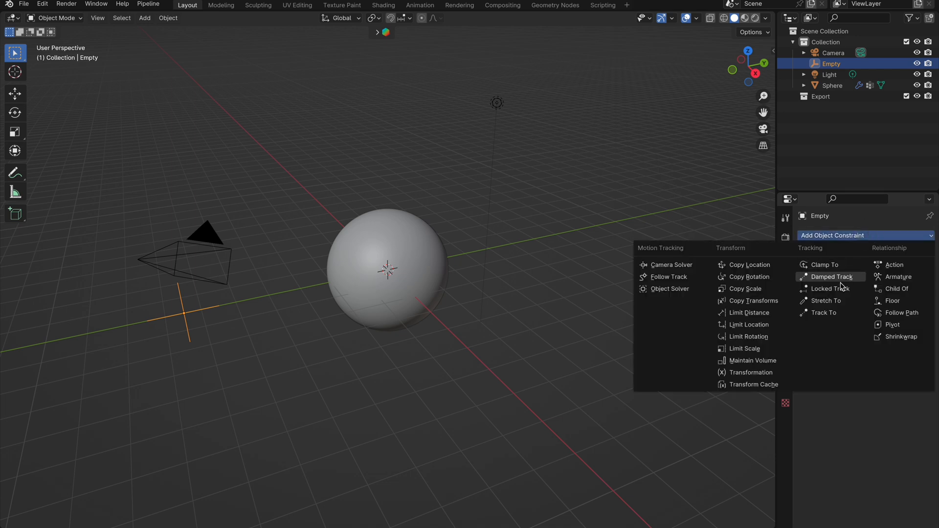
- Give the Empty a Track To constraint aimed at Sphere and move it beside the sphere
left_click(824, 312)
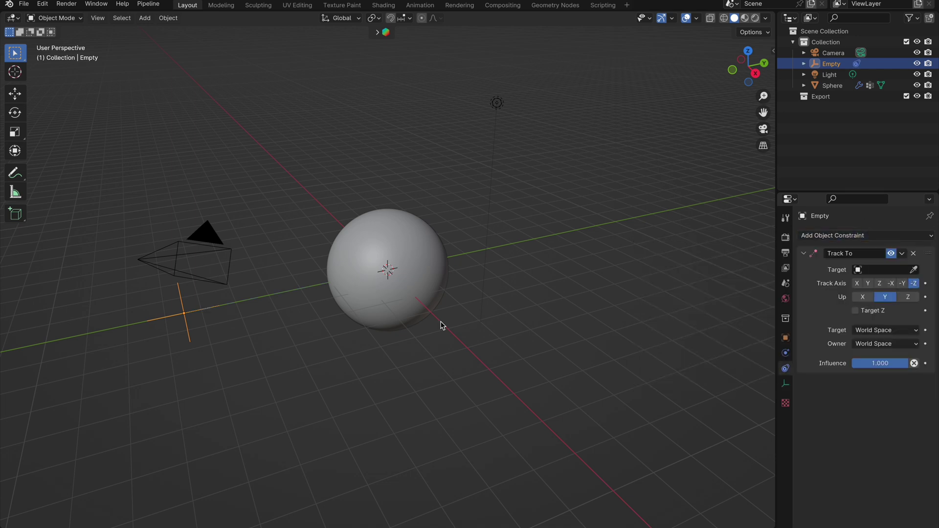
left_click(885, 270)
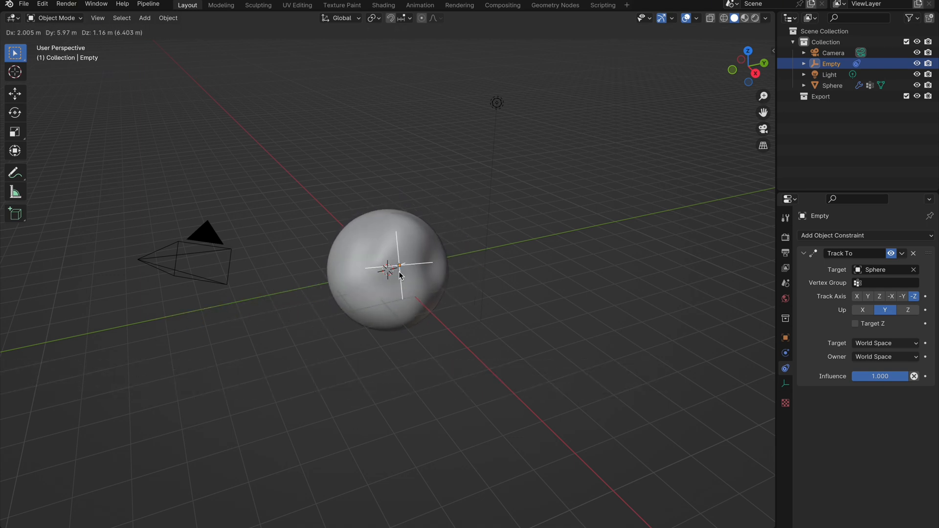
left_click(831, 85)
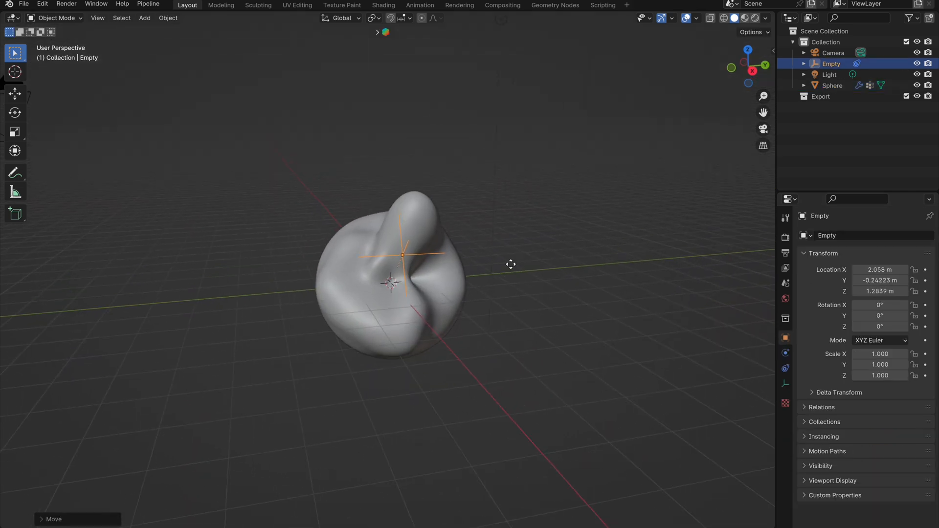
left_click(832, 85)
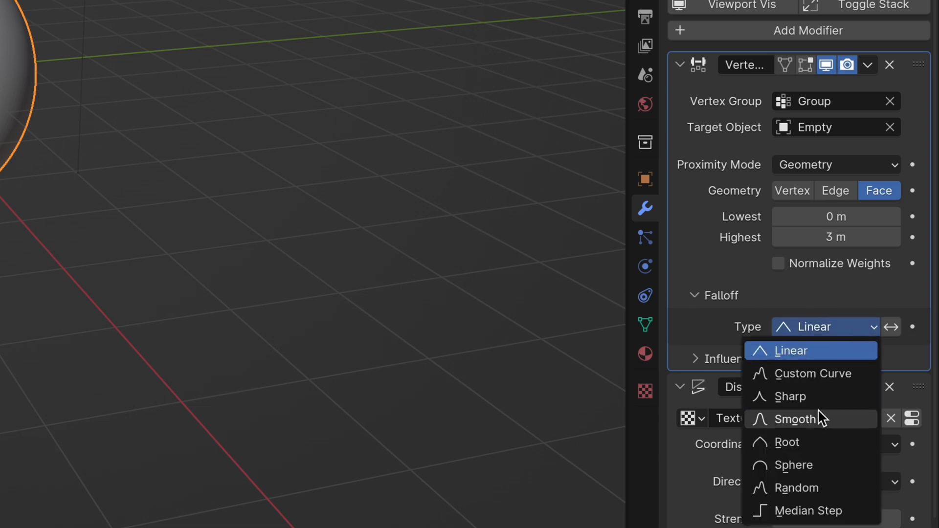
- Set the proximity Falloff Type to Smooth and create a new influence mask texture
left_click(798, 419)
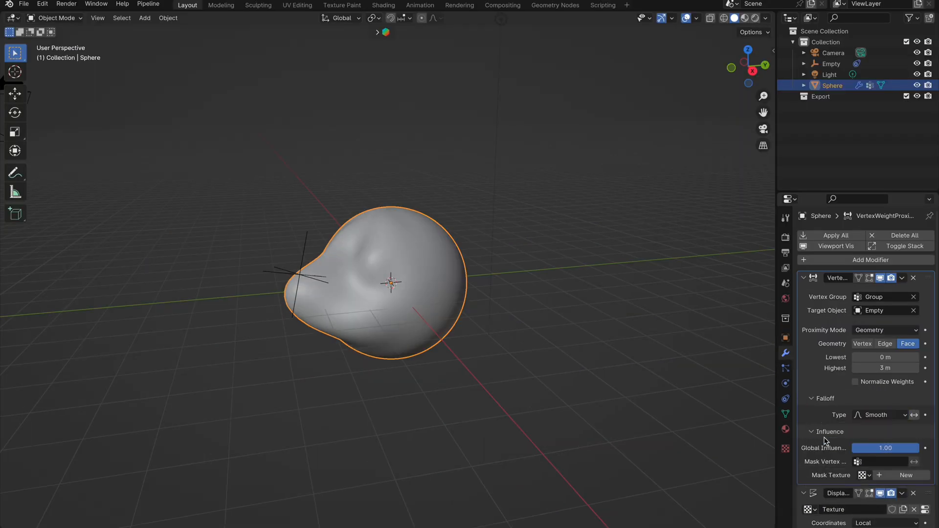
left_click(906, 475)
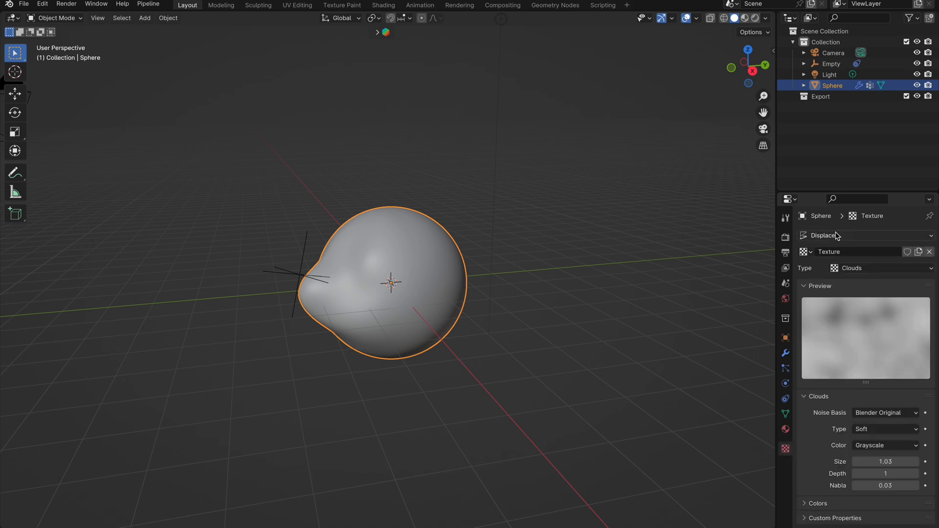
- Make the VertexWeightProximity mask texture Musgrave with size 0.19 and return to modifiers
left_click(863, 235)
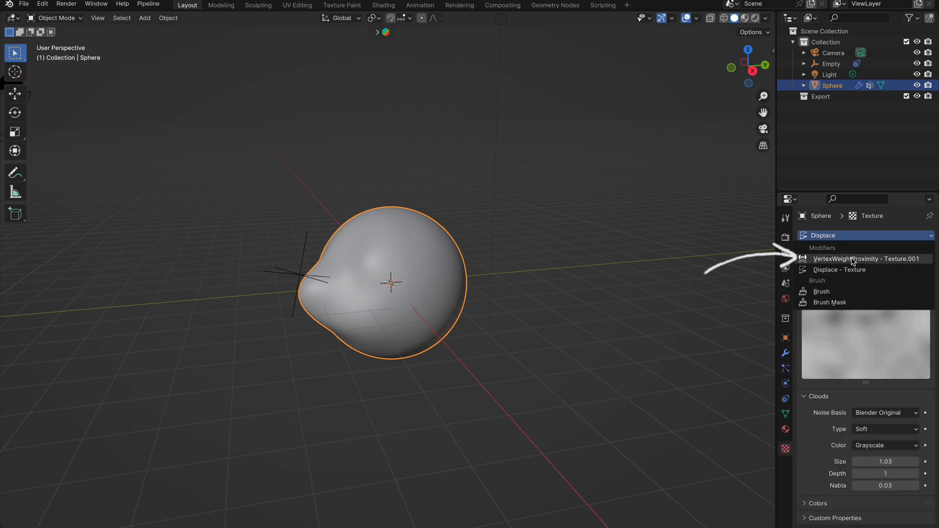
left_click(869, 258)
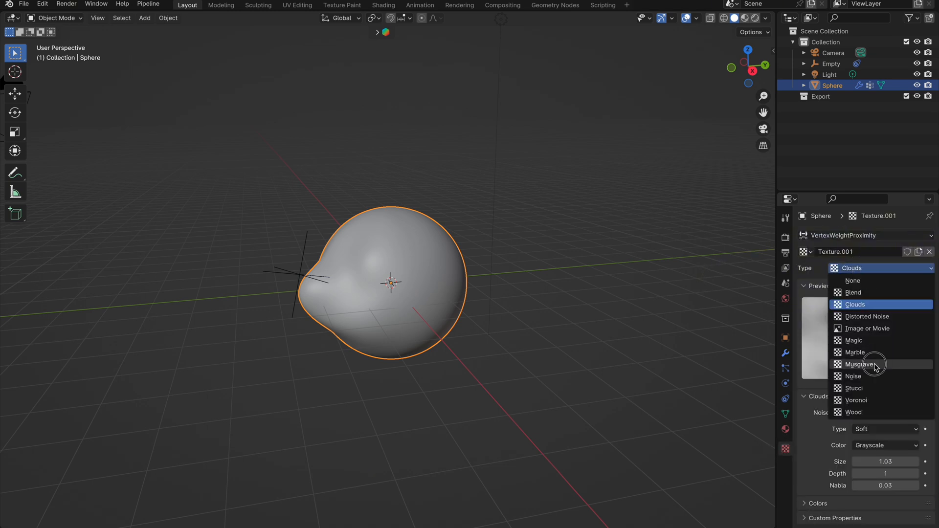
left_click(858, 365)
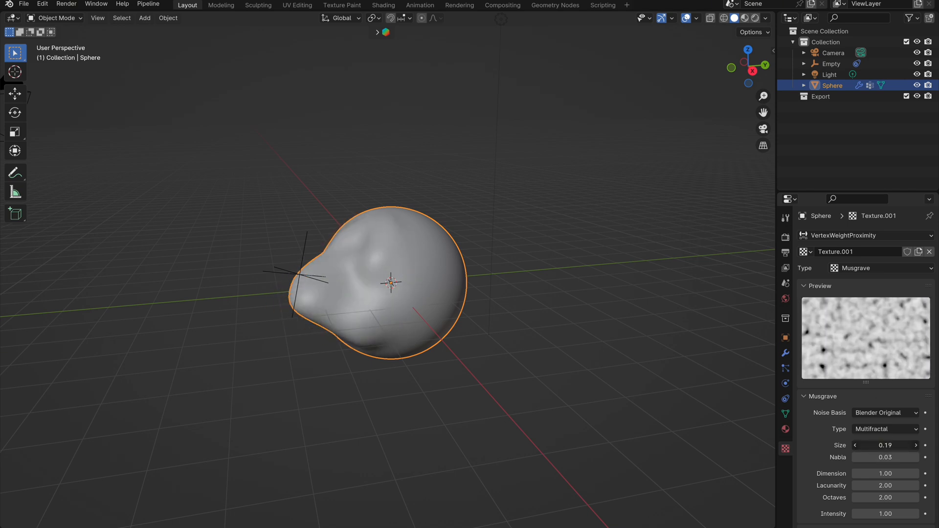
left_click(786, 353)
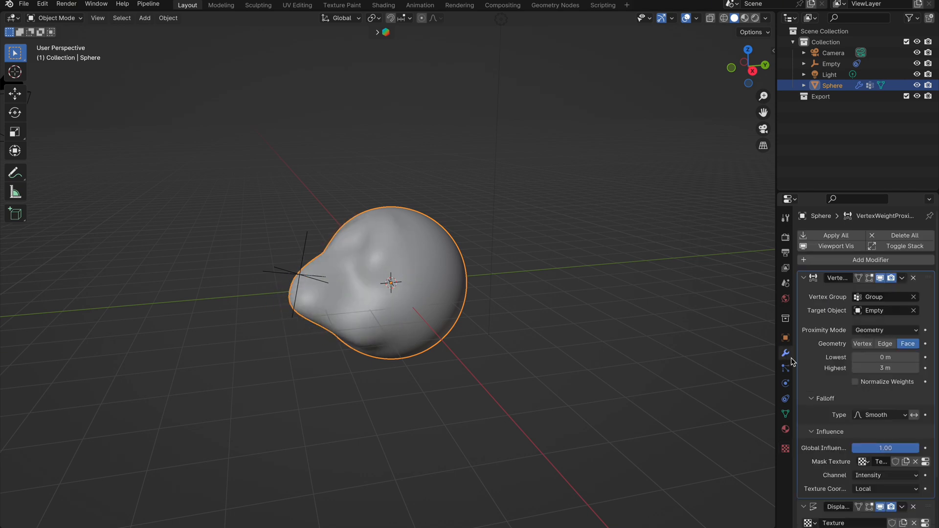
key("space")
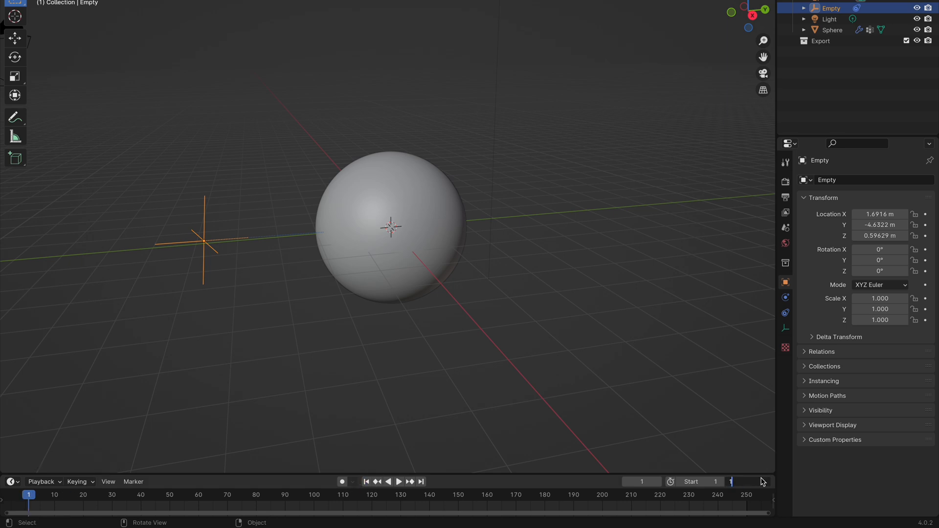
- Key the Empty's Location, Rotation & Scale at frame 1 and its moved position at frame 100
key("i")
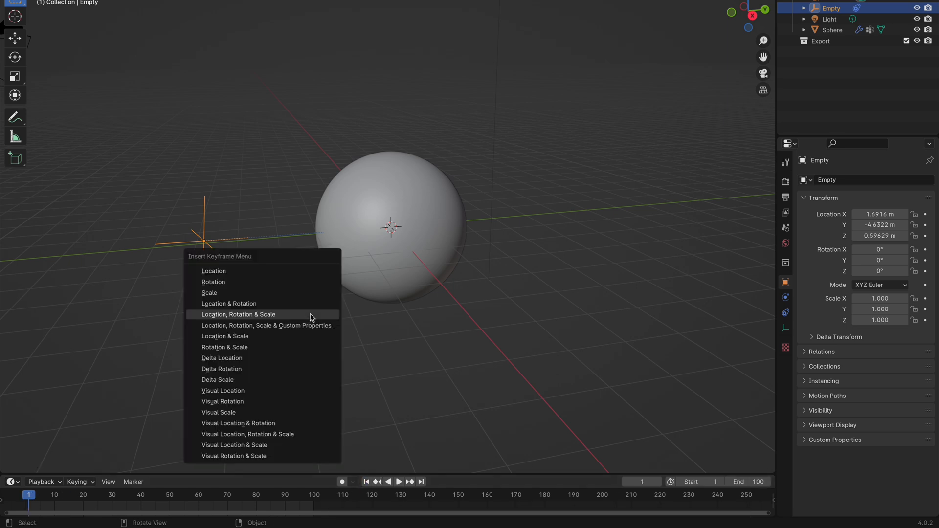
left_click(239, 315)
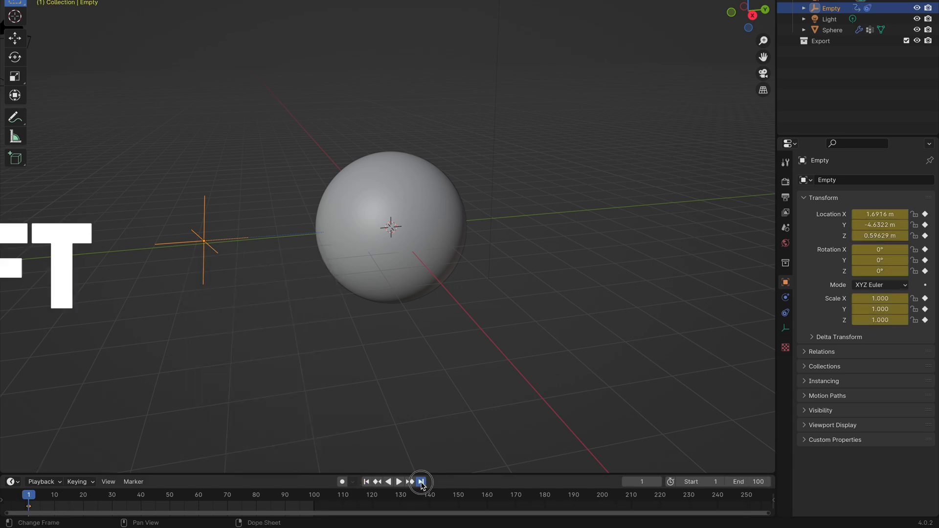
left_click(421, 481)
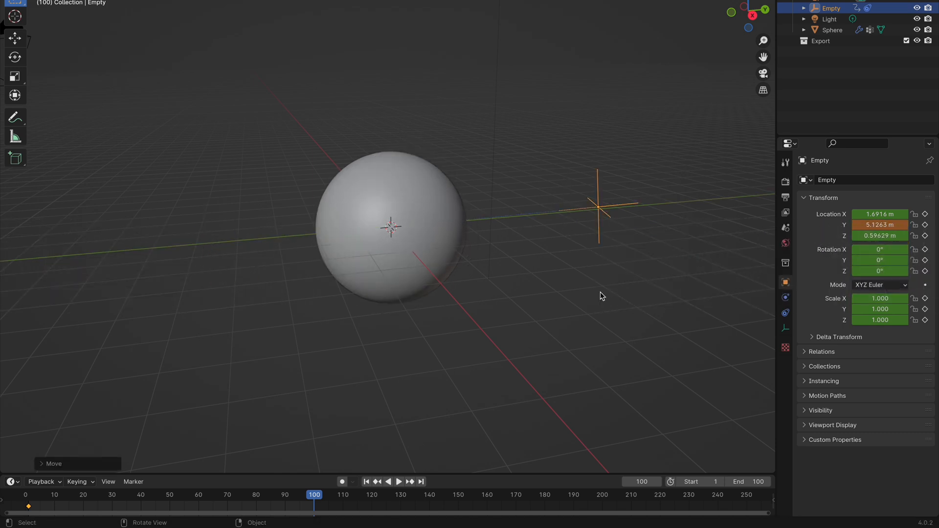
left_click(399, 481)
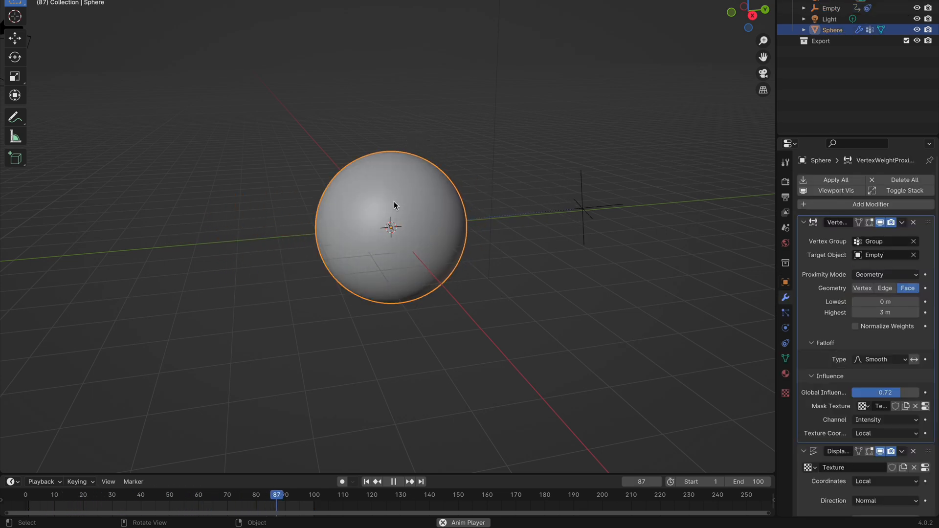
left_click(786, 393)
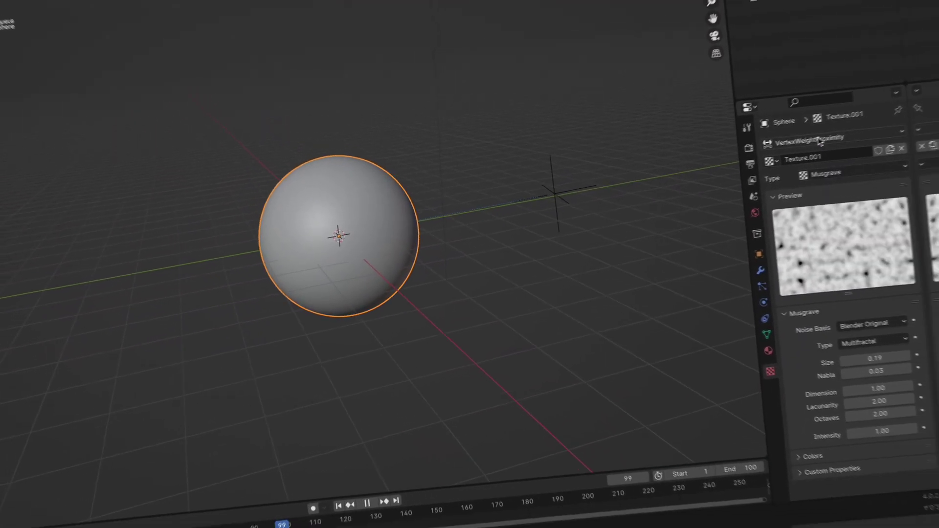
left_click(875, 212)
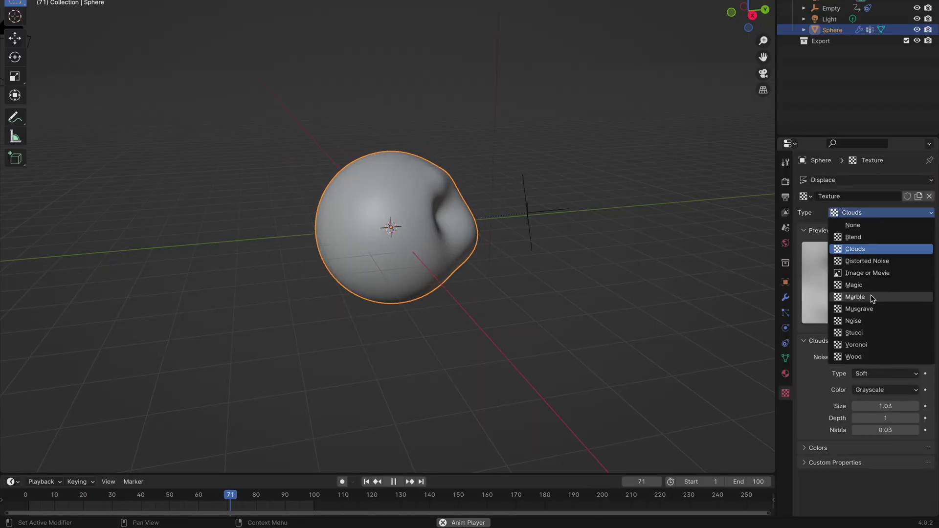
left_click(855, 297)
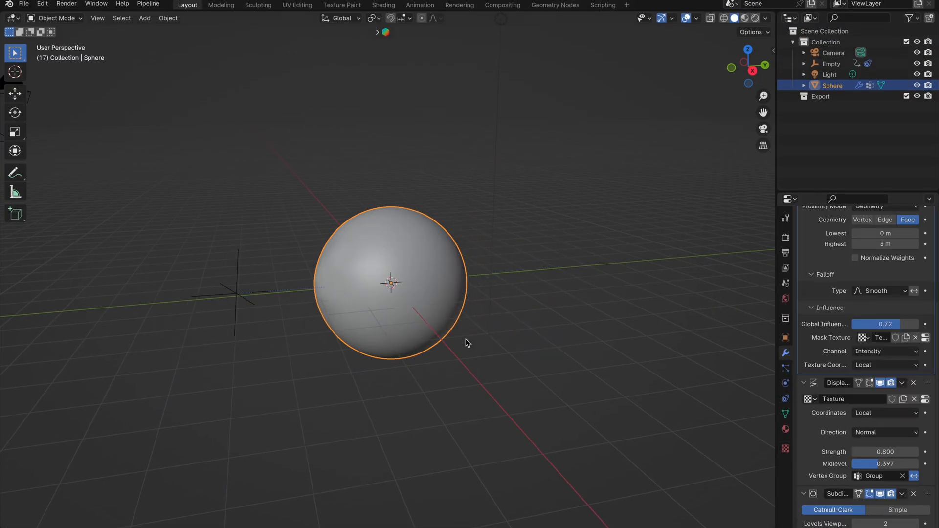
left_click(55, 18)
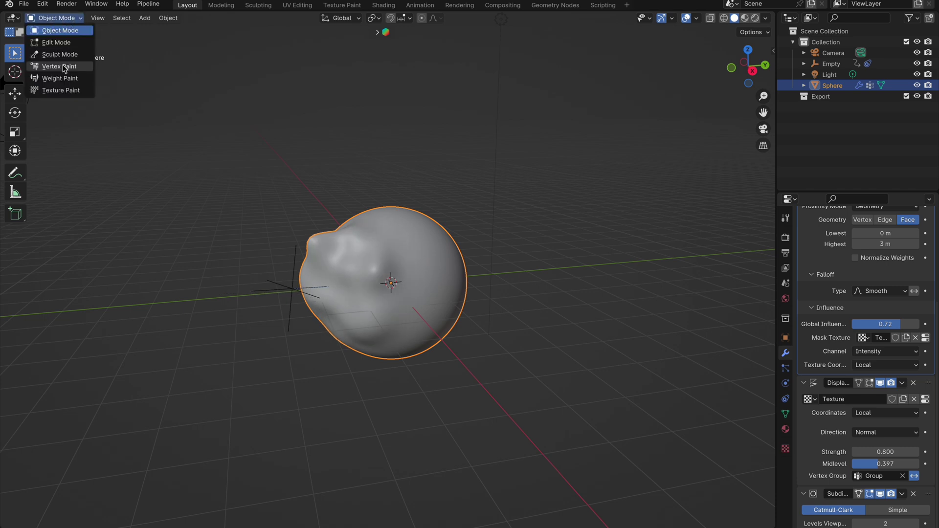
left_click(59, 79)
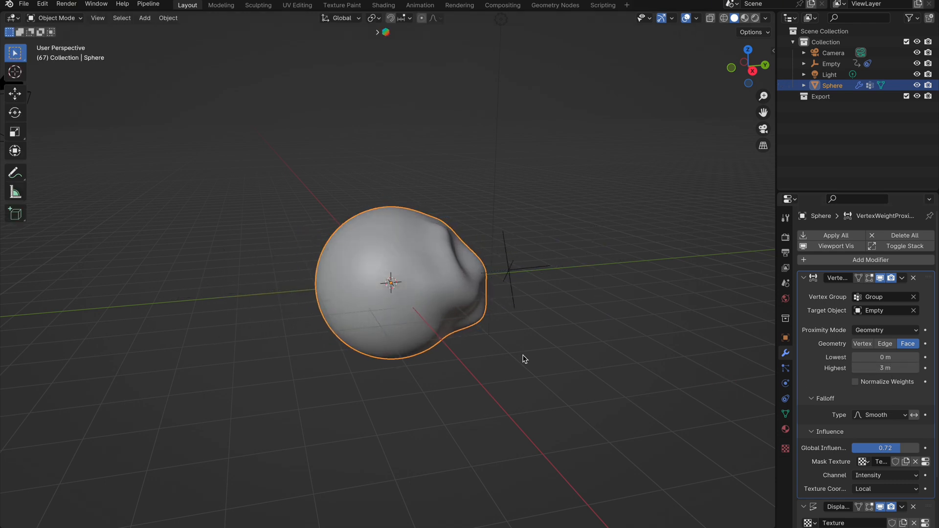
- Add a Mask modifier on Group with Smooth and Threshold 0.5, then play the animation
left_click(866, 259)
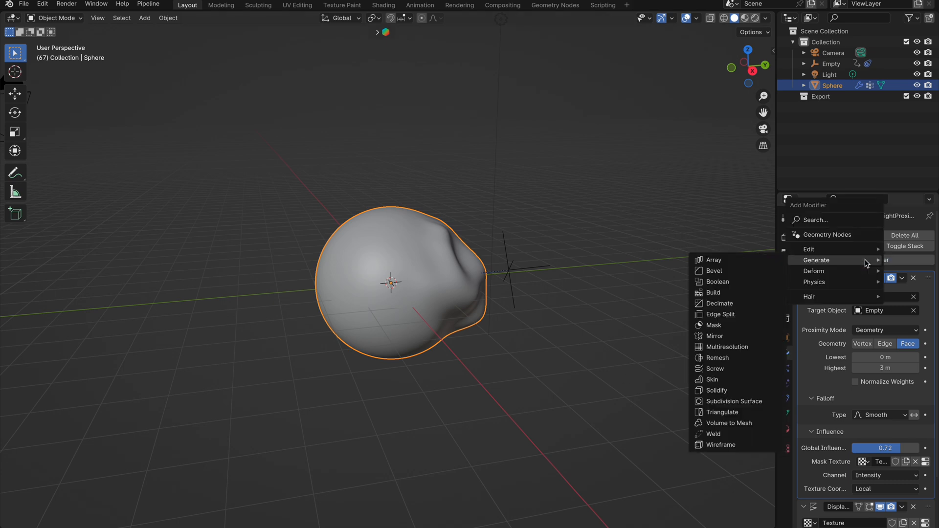
left_click(715, 325)
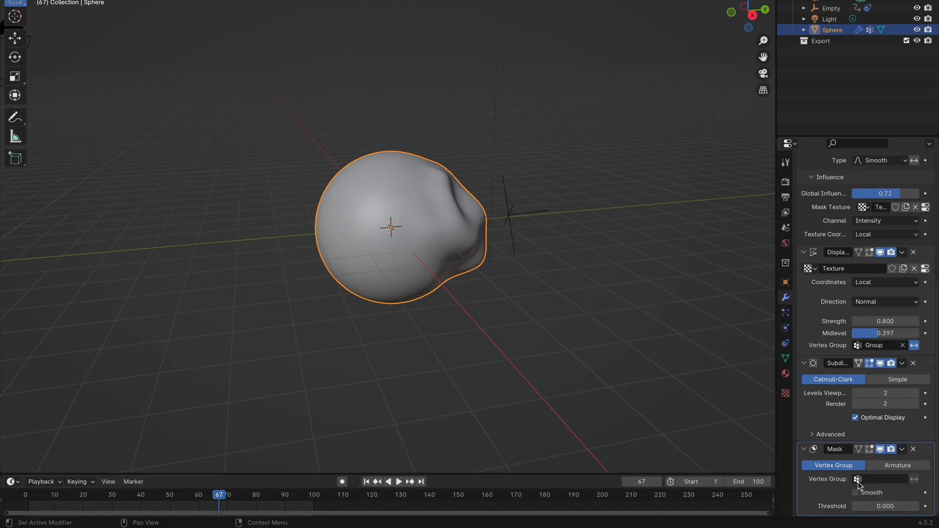
left_click(878, 478)
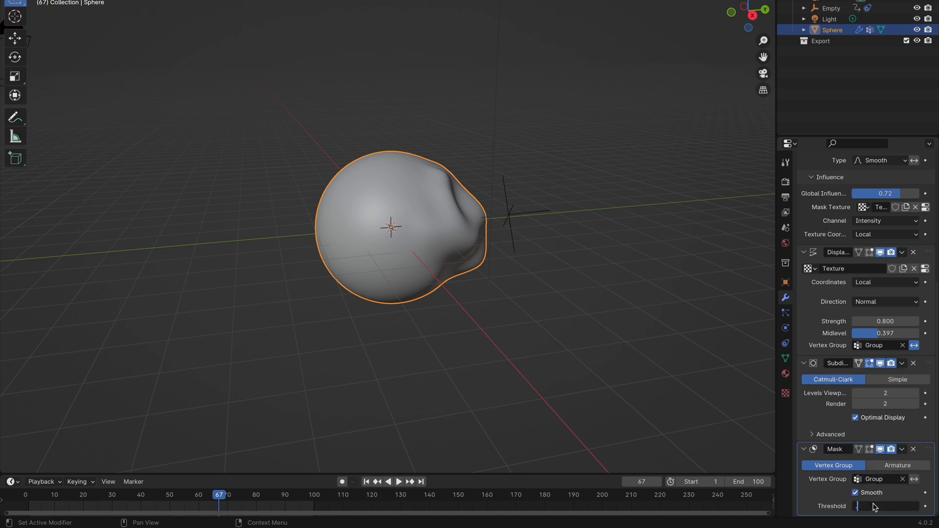
left_click(400, 481)
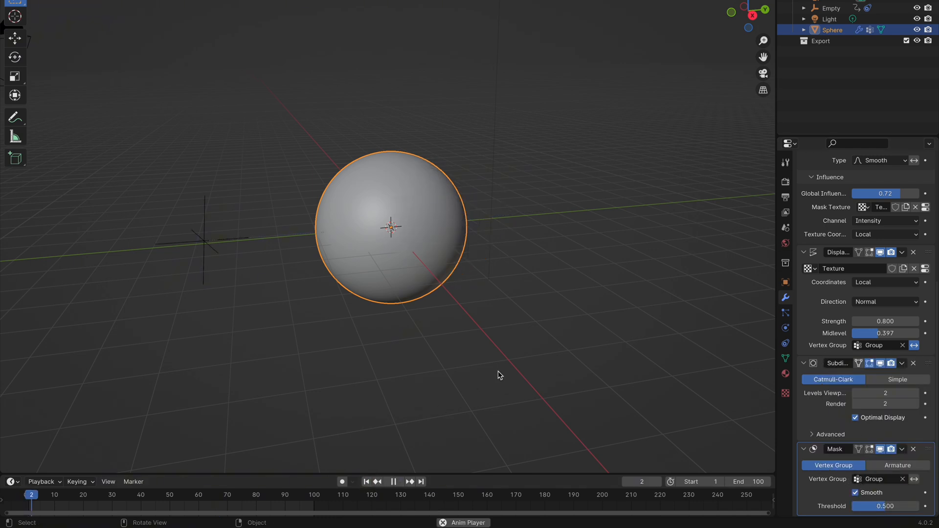
left_click(394, 481)
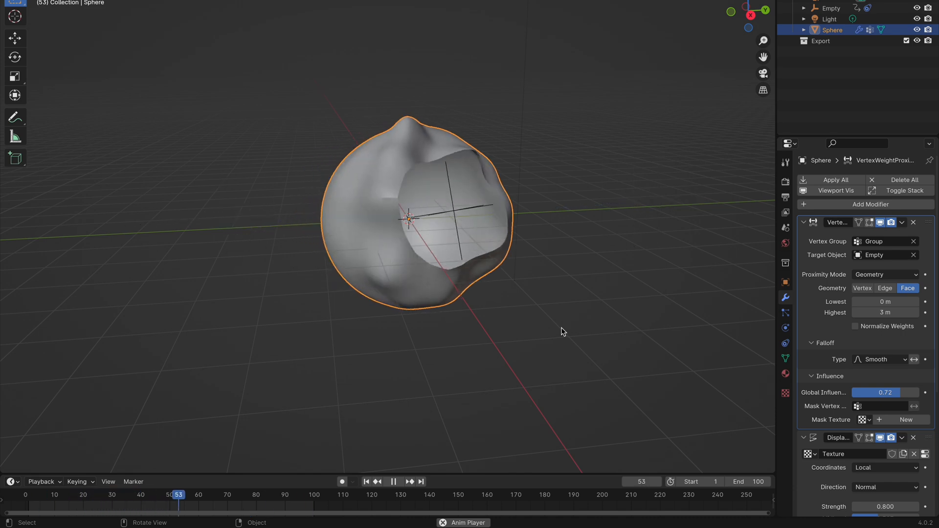
- Add a Solidify modifier, 0.11 m thick, limited to the Group vertex group, and preview the result
left_click(869, 203)
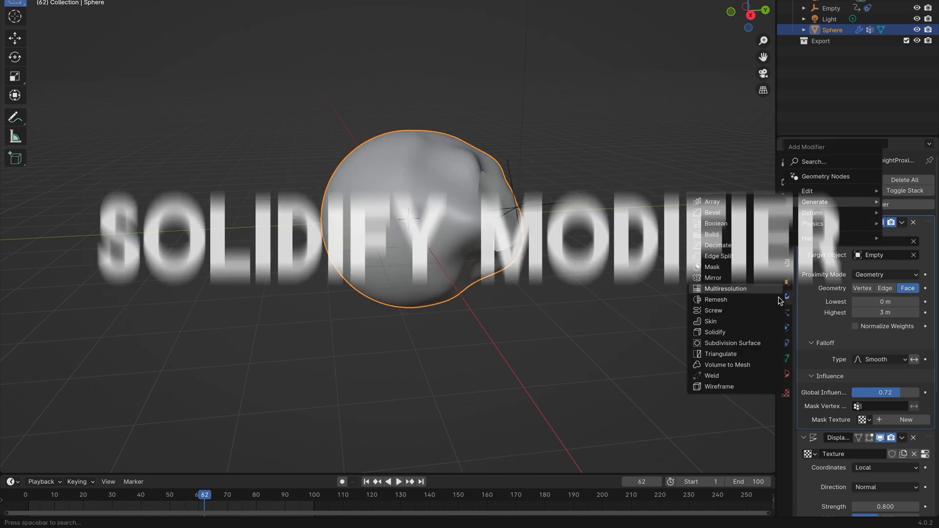
left_click(714, 332)
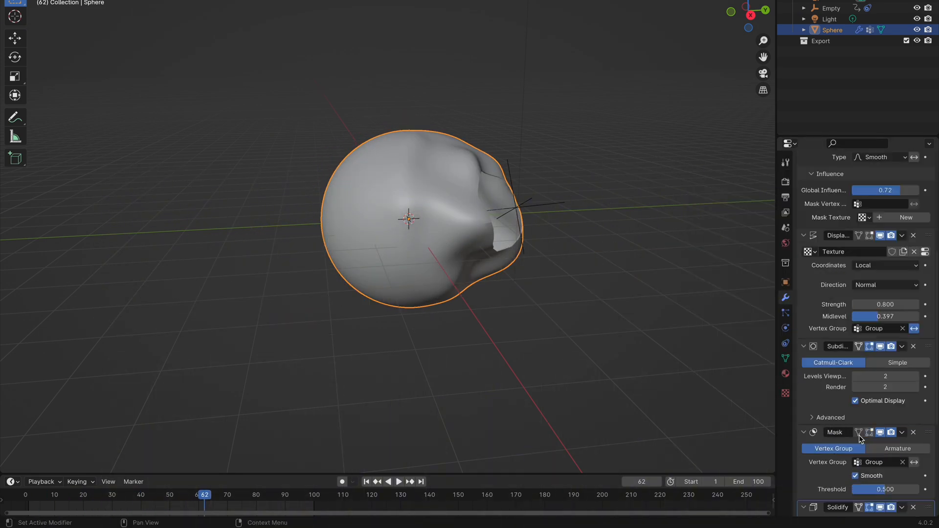
scroll("down", 3)
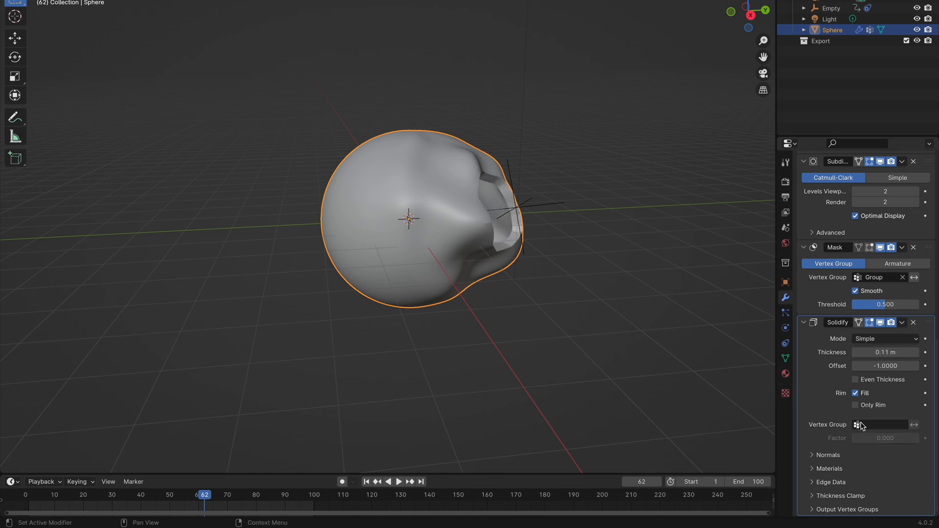
left_click(398, 482)
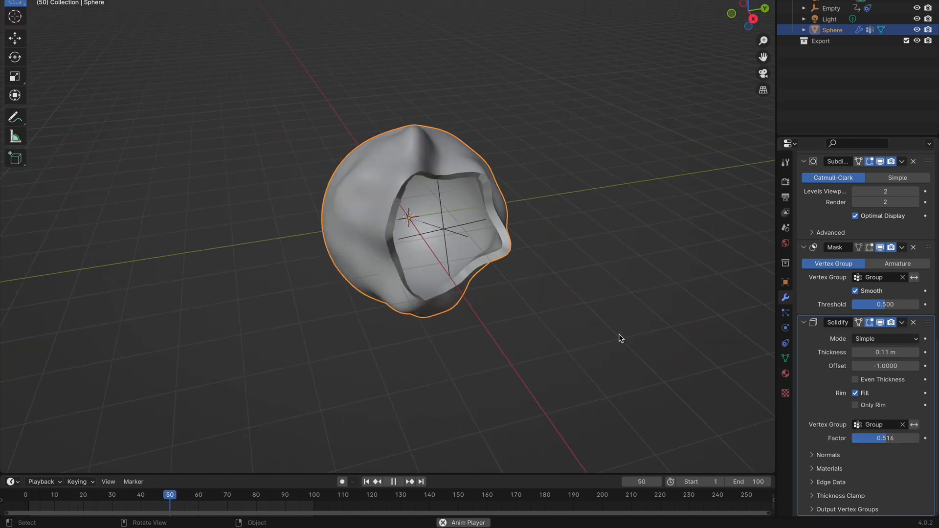
left_click(366, 482)
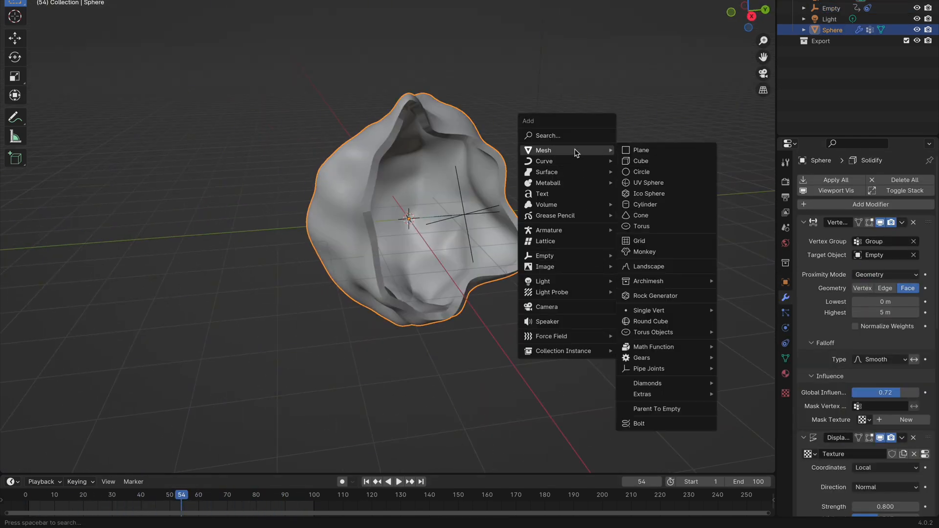
mouse_move(649, 194)
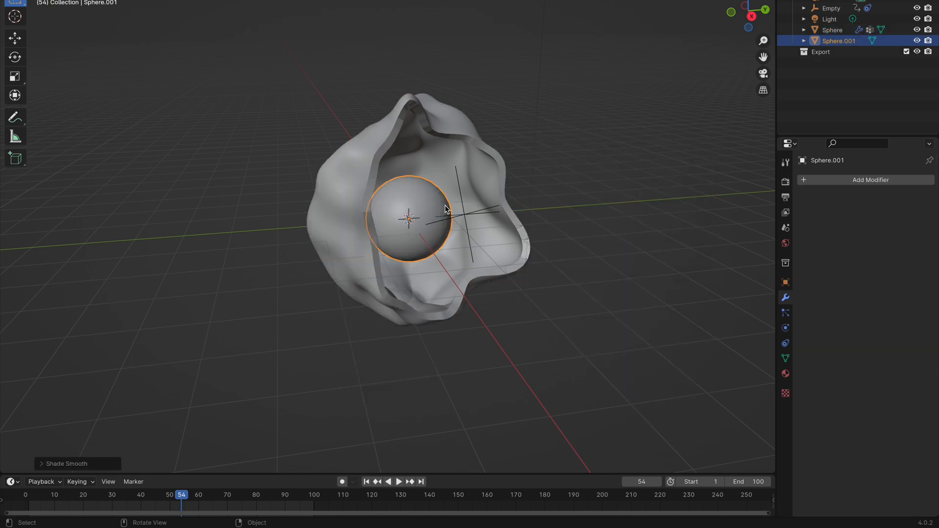
- Play and stop the animation to check the new inner UV sphere
left_click(399, 481)
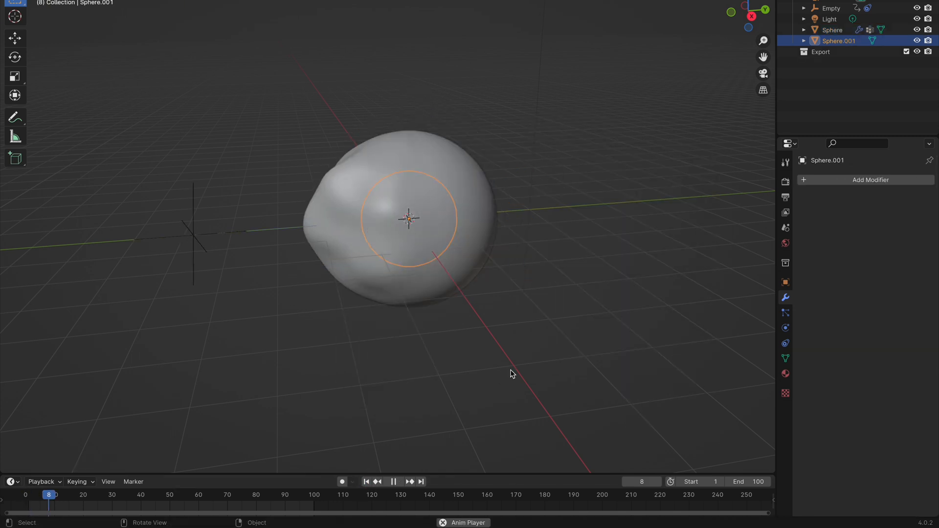
left_click(393, 482)
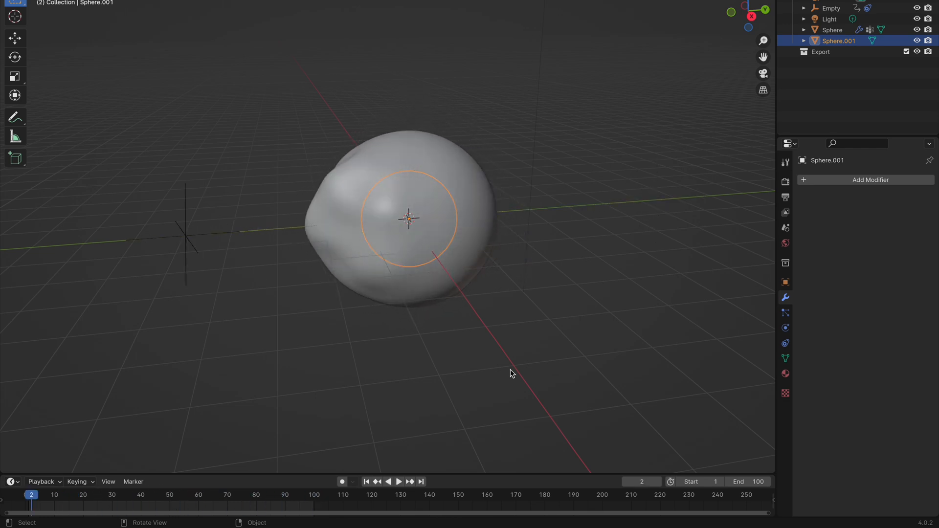
- On the outer Sphere, move Mask above Solidify in the stack and preview the thick-walled opening
left_click(832, 30)
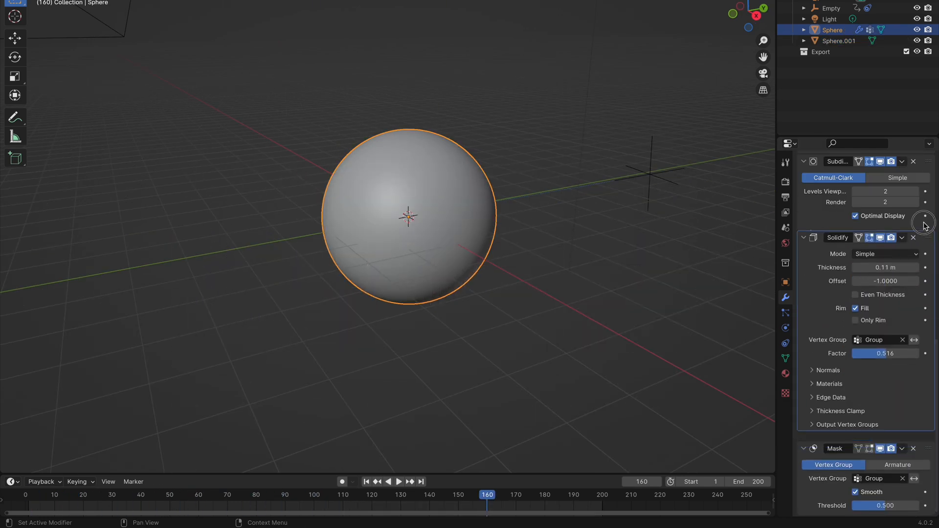
scroll("down", 3)
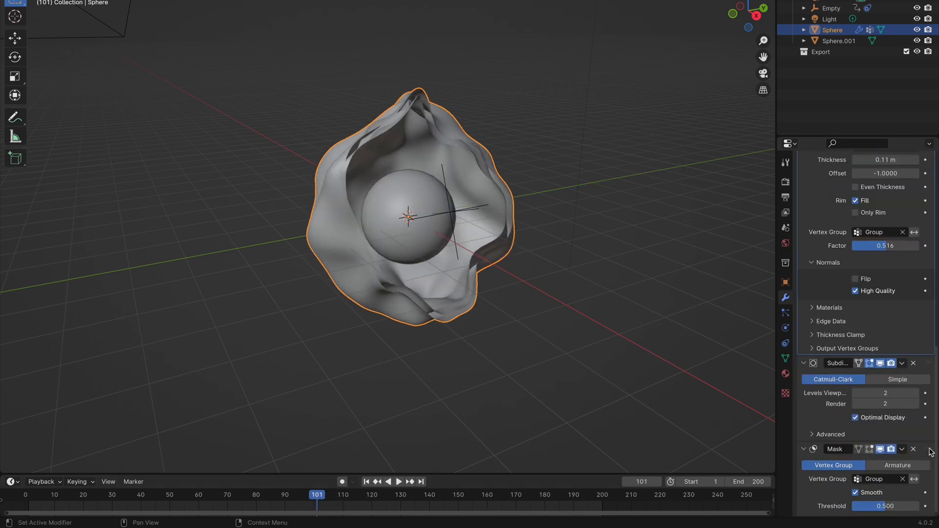
scroll("up", 3)
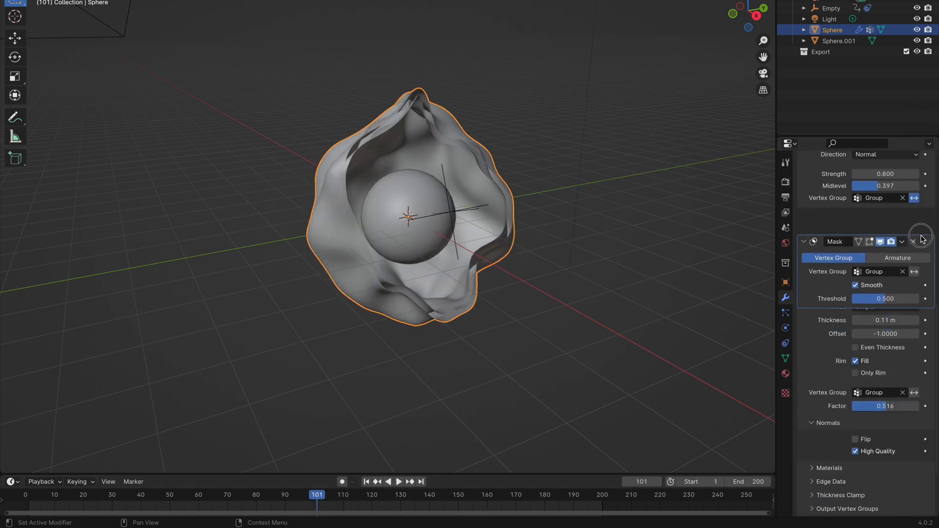
left_click(399, 481)
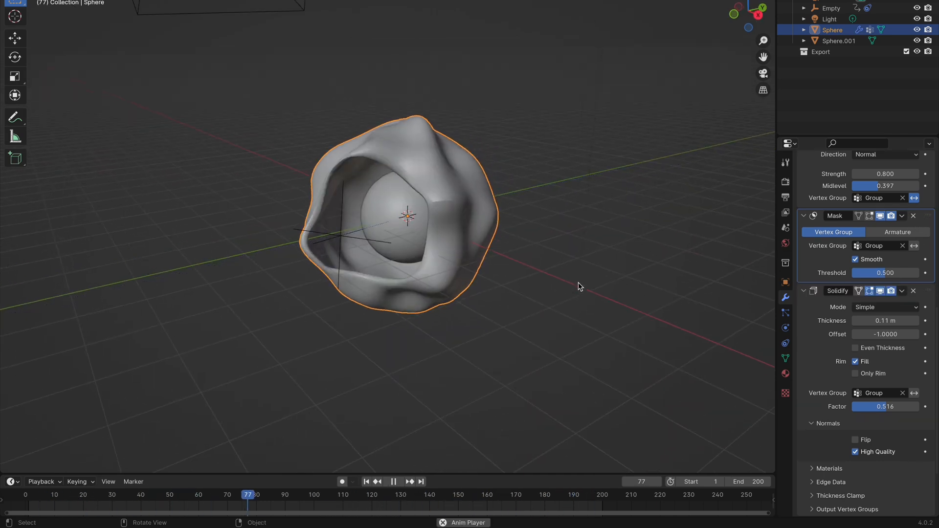
left_click(97, 495)
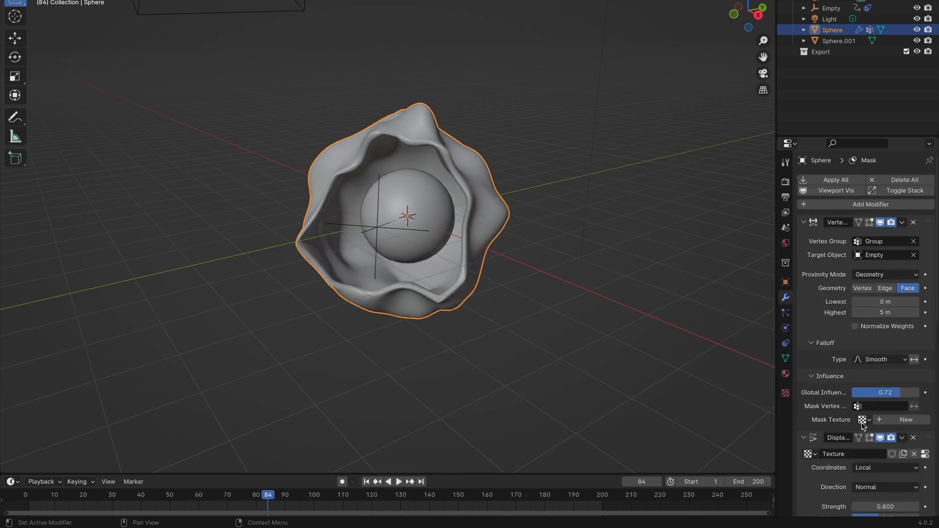
left_click(399, 482)
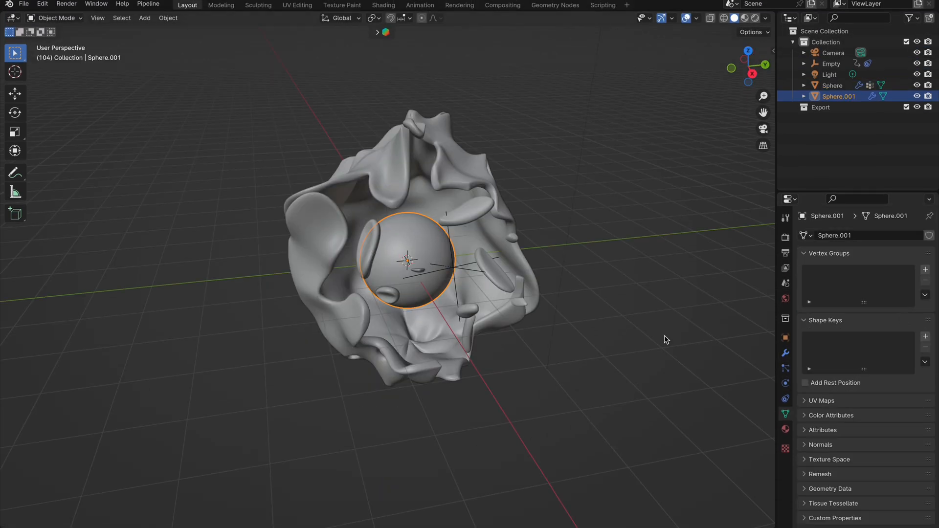
- In Edit Mode, create vertex group Group on Sphere.001 with its vertices assigned, then return to Object Mode
left_click(485, 329)
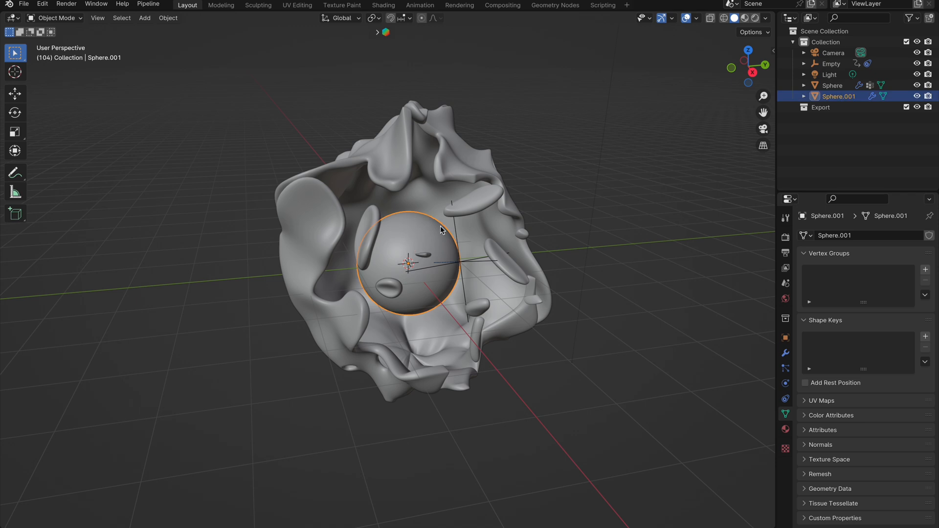
key("Tab")
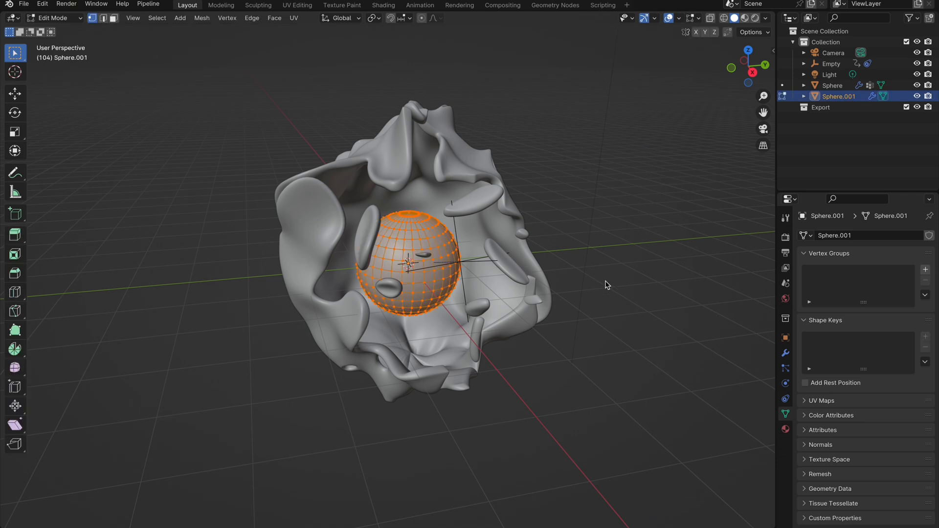
left_click(924, 270)
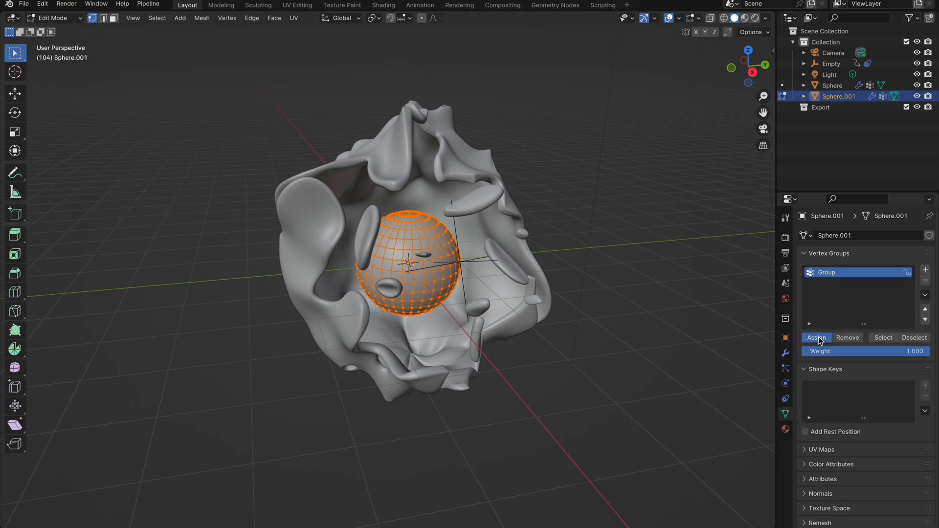
key("Tab")
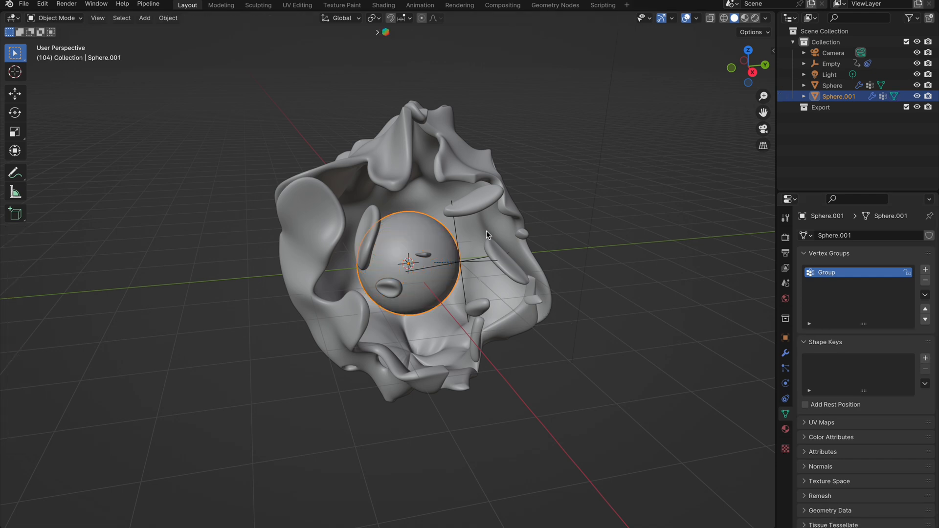
- Use Copy Attributes > Copy Modifiers to transfer Sphere's modifier stack onto Sphere.001
key("ctrl+c")
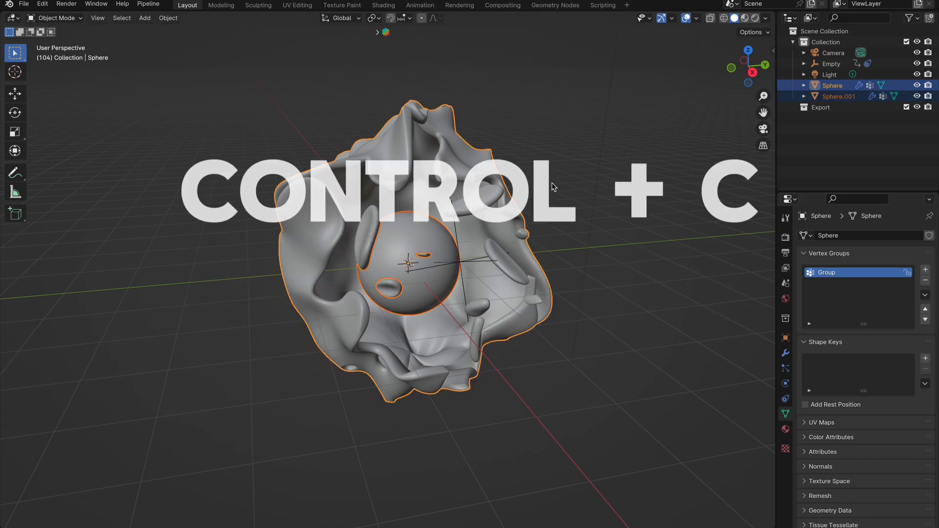
key("ctrl+c")
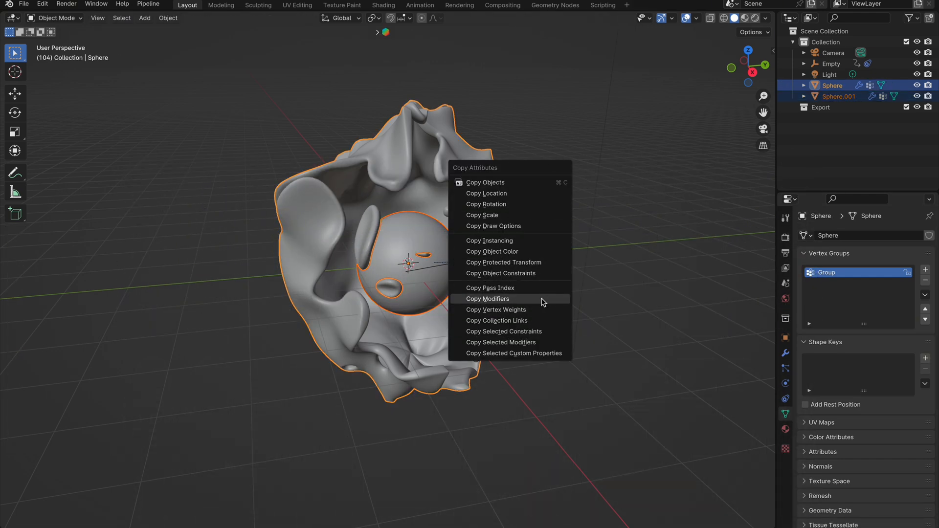
left_click(487, 298)
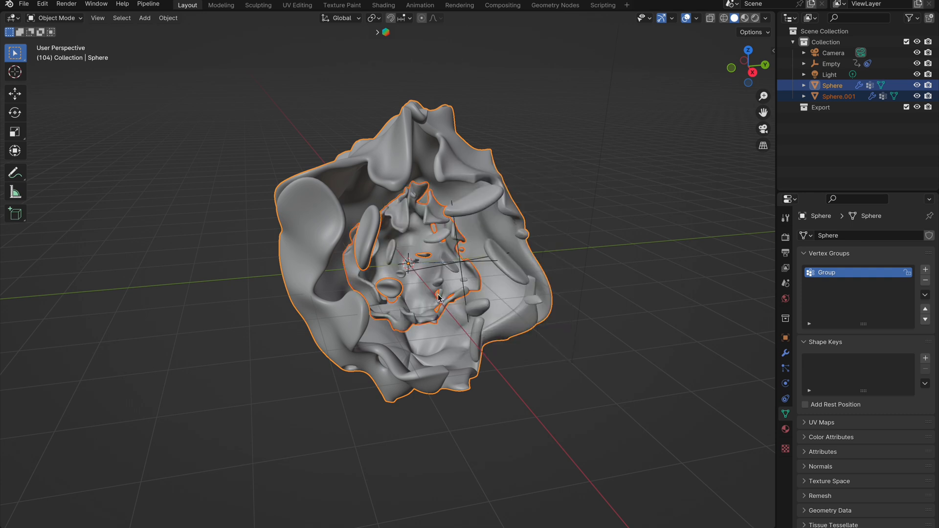
left_click(839, 96)
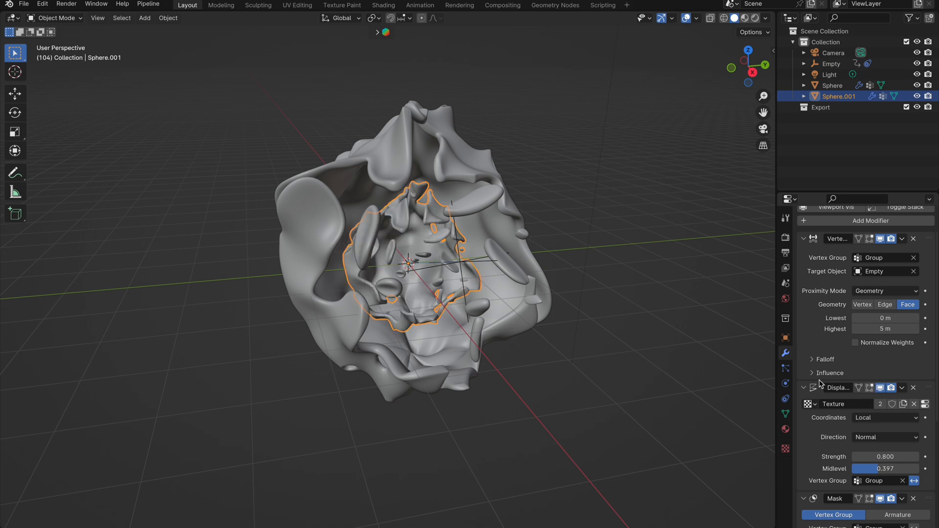
- Clear the Mask Texture under Influence on Sphere.001's Vertex Weight Proximity modifier
left_click(829, 373)
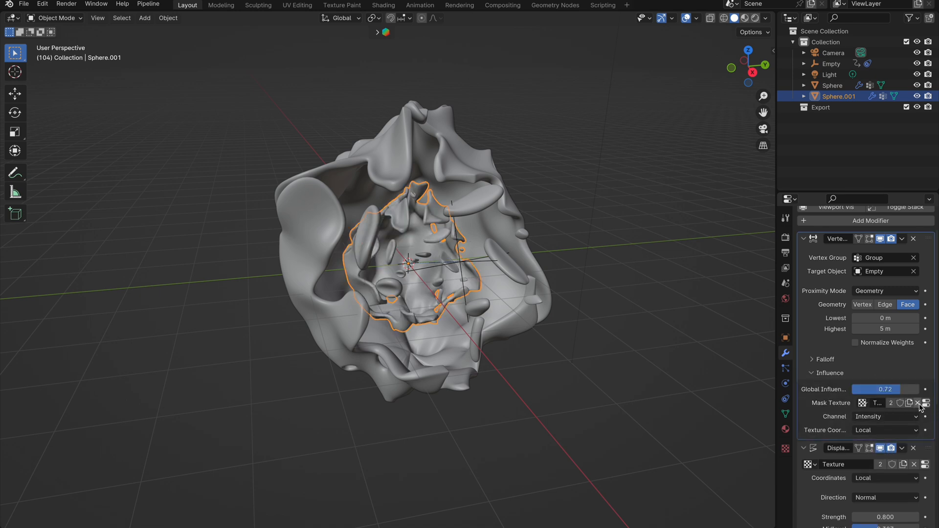
left_click(917, 402)
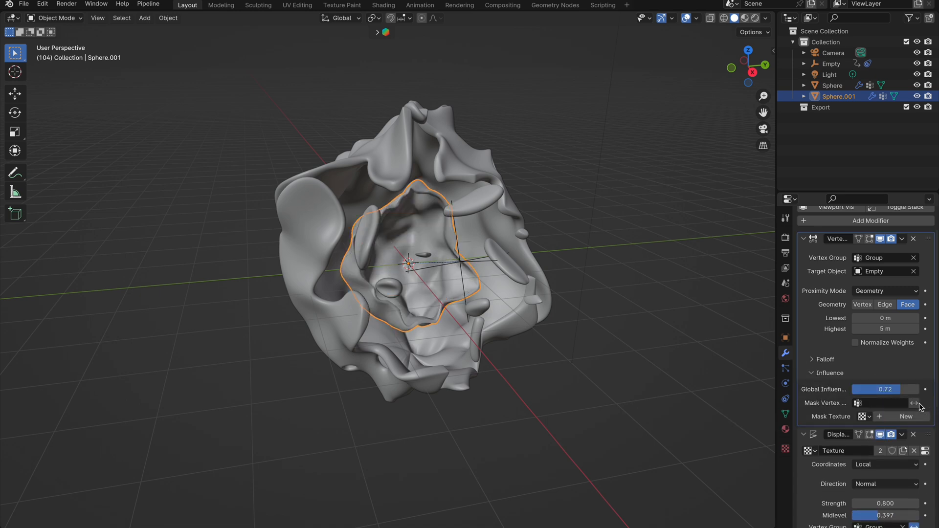